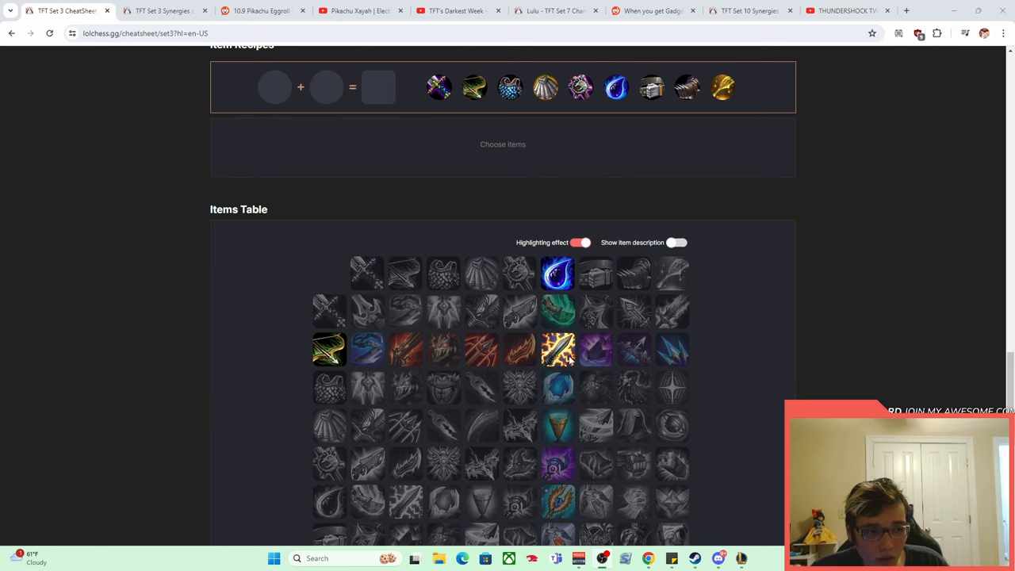
{"action": "mouse_move", "coordinate": [558, 350]}
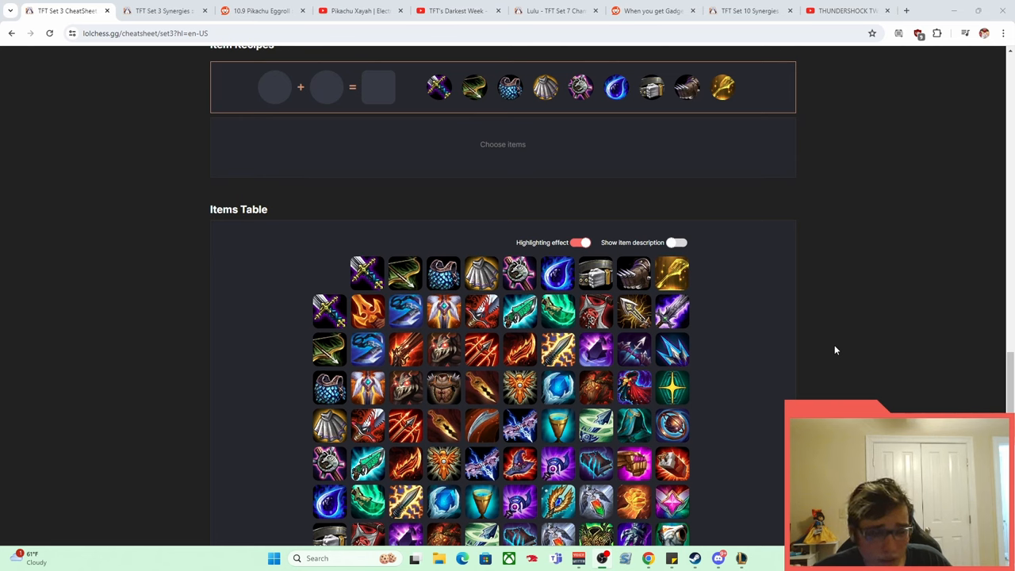
{"action": "mouse_move", "coordinate": [751, 368]}
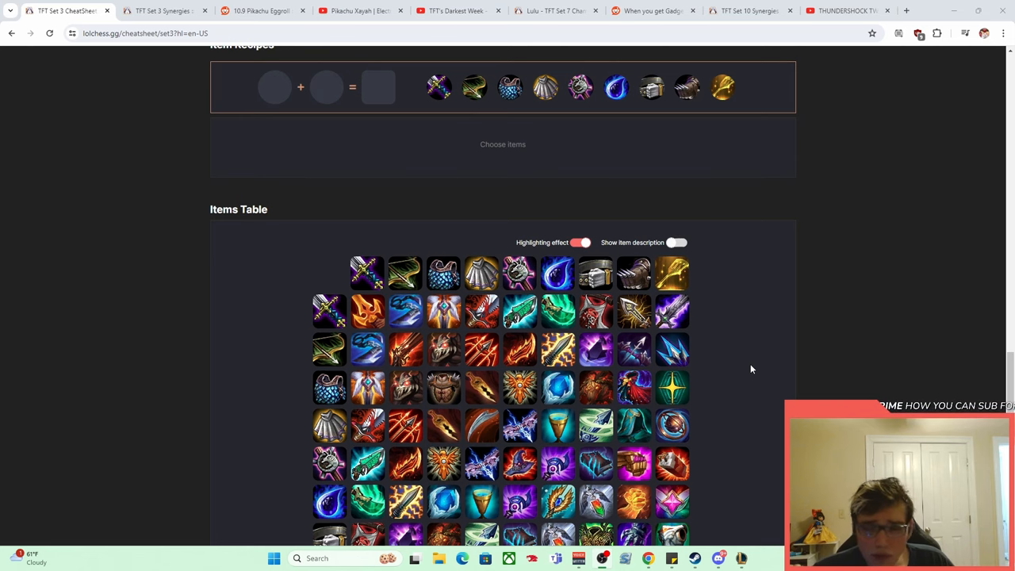
- Switch from the Set 3 items cheatsheet to the Set 3 synergies table
{"action": "left_click", "coordinate": [165, 9]}
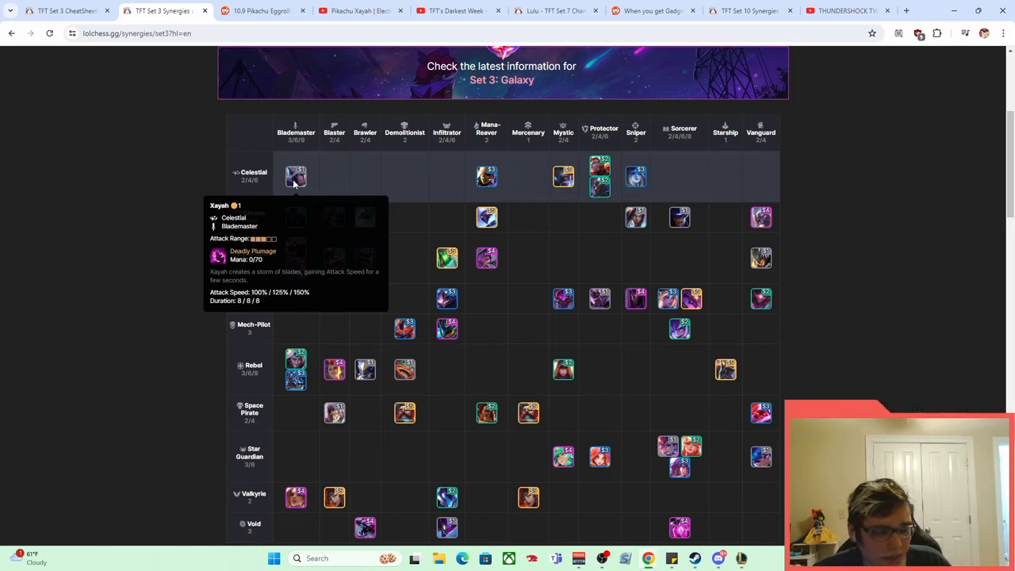
{"action": "mouse_move", "coordinate": [301, 158]}
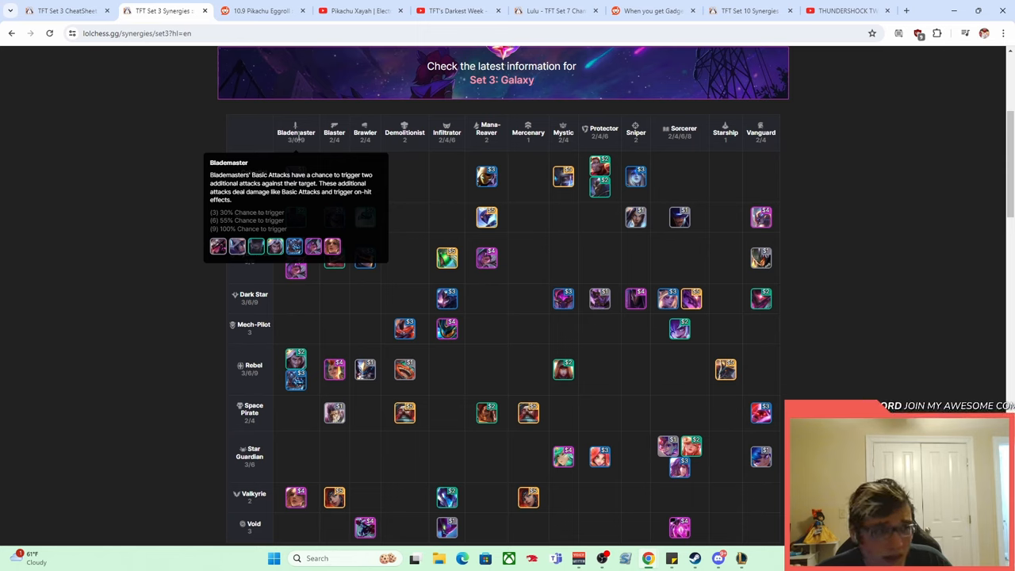
{"action": "mouse_move", "coordinate": [136, 173]}
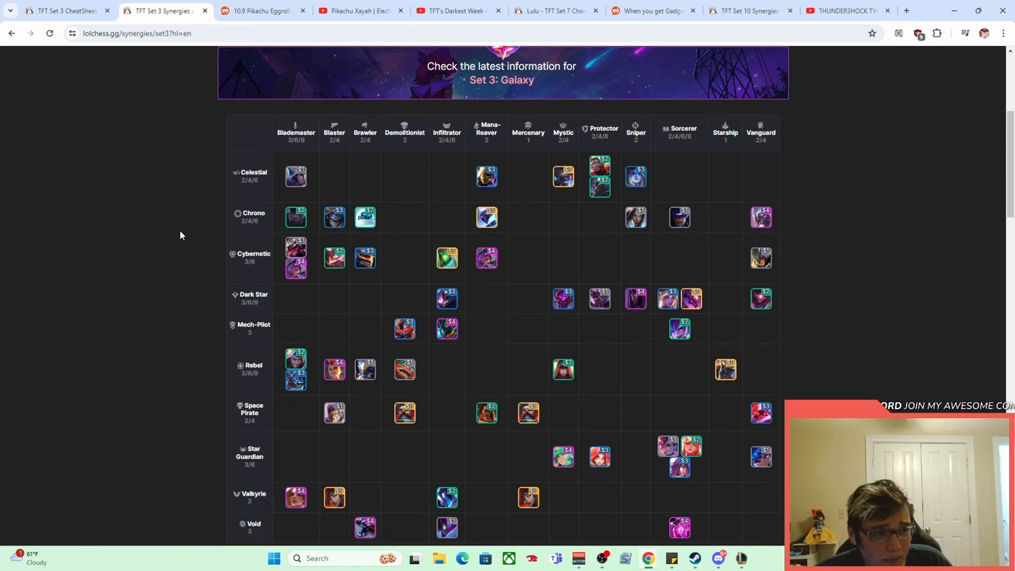
{"action": "mouse_move", "coordinate": [252, 216]}
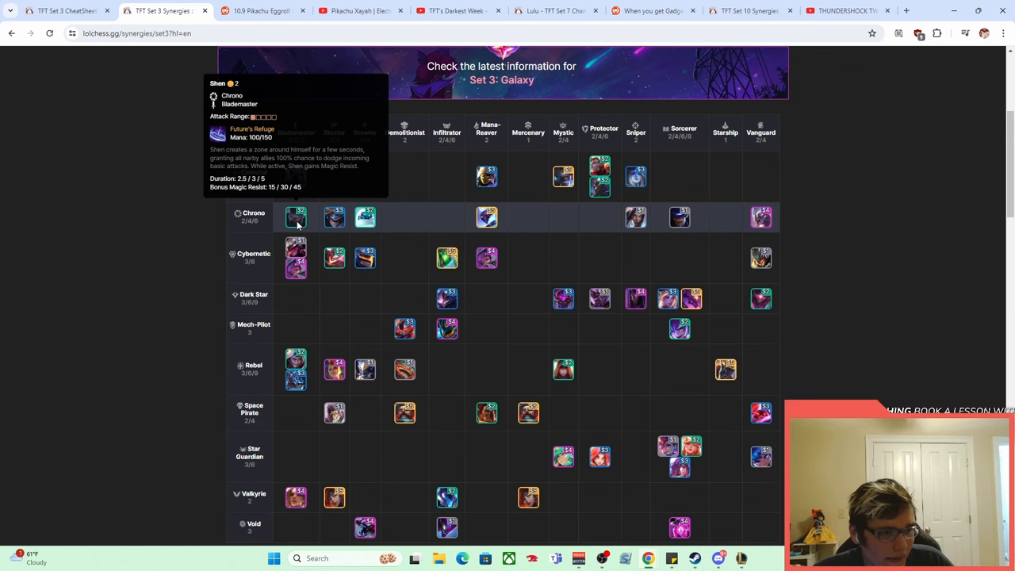
{"action": "mouse_move", "coordinate": [599, 298]}
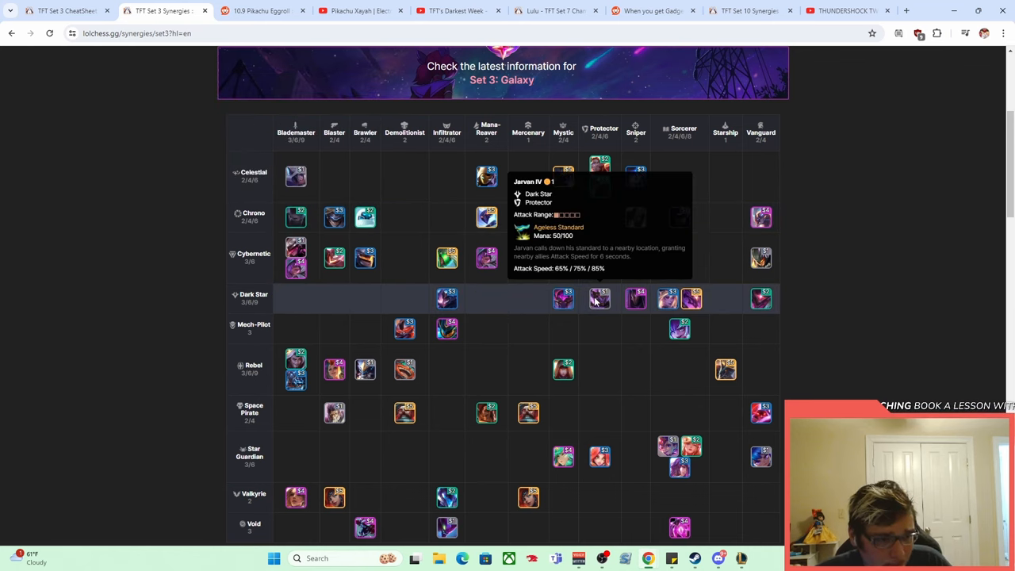
{"action": "mouse_move", "coordinate": [114, 242]}
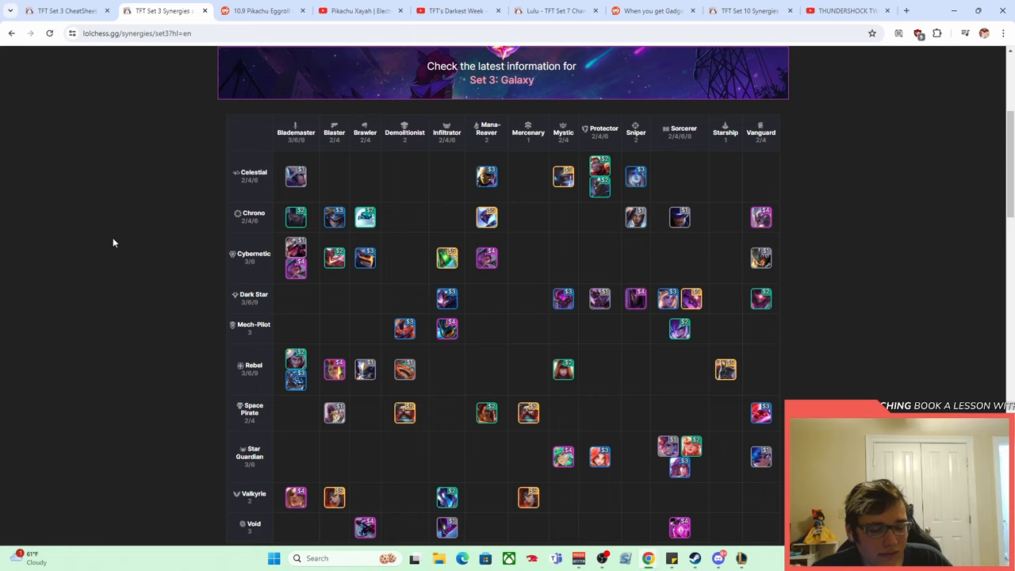
{"action": "mouse_move", "coordinate": [115, 235]}
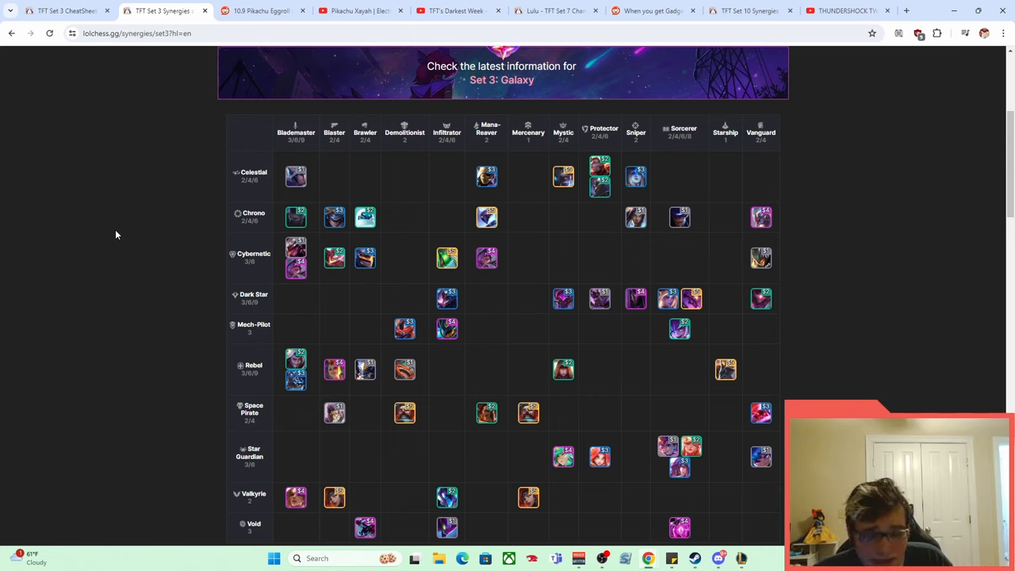
{"action": "mouse_move", "coordinate": [111, 234]}
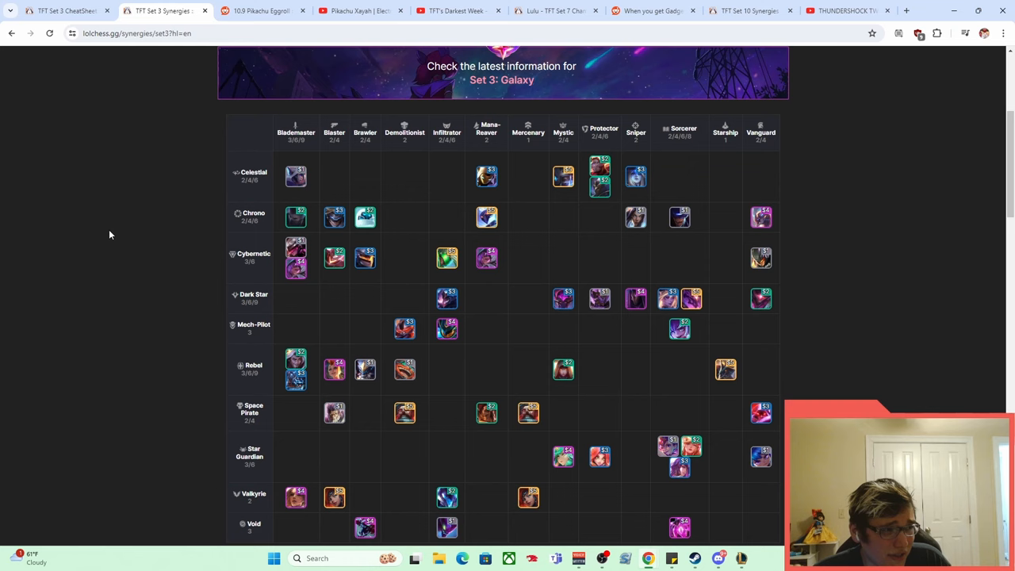
- Leave the synergies table for the r/CompetitiveTFT '10.9 Pikachu Eggroll' post
{"action": "left_click", "coordinate": [266, 9]}
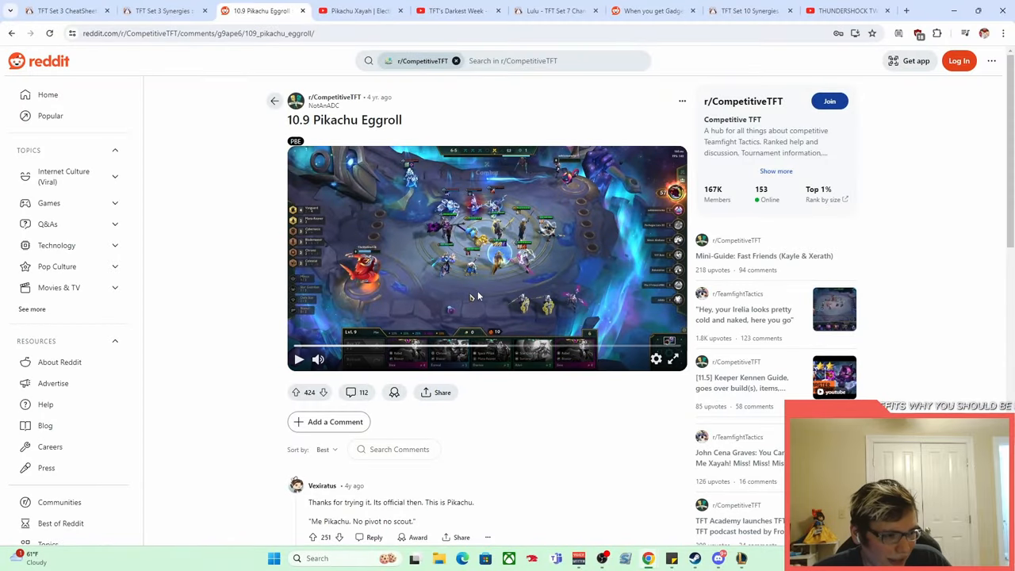
- Play the embedded Pikachu Eggroll clip, then move to the Pikachu Xayah YouTube video
{"action": "left_click", "coordinate": [672, 359]}
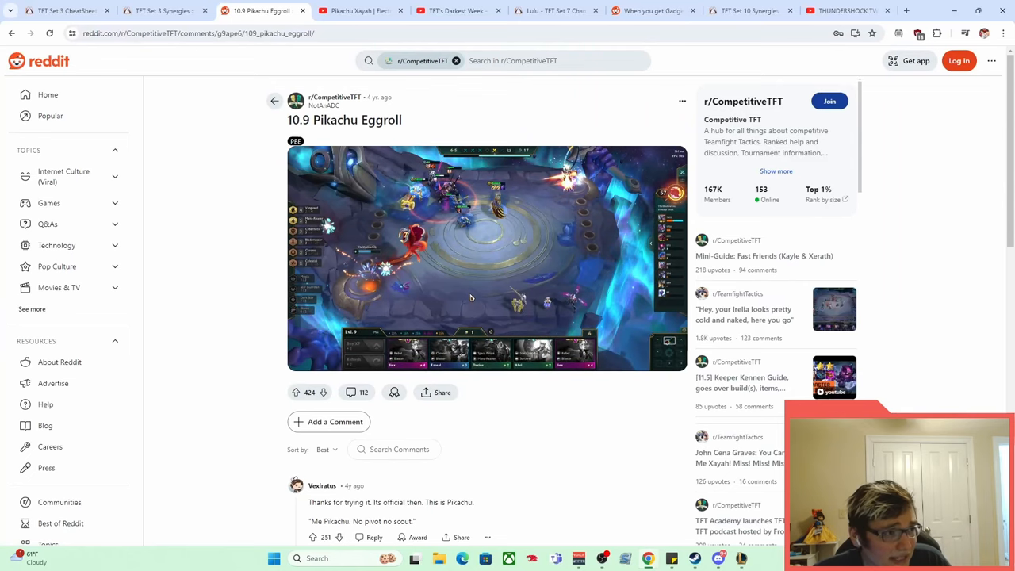
{"action": "left_click", "coordinate": [368, 11]}
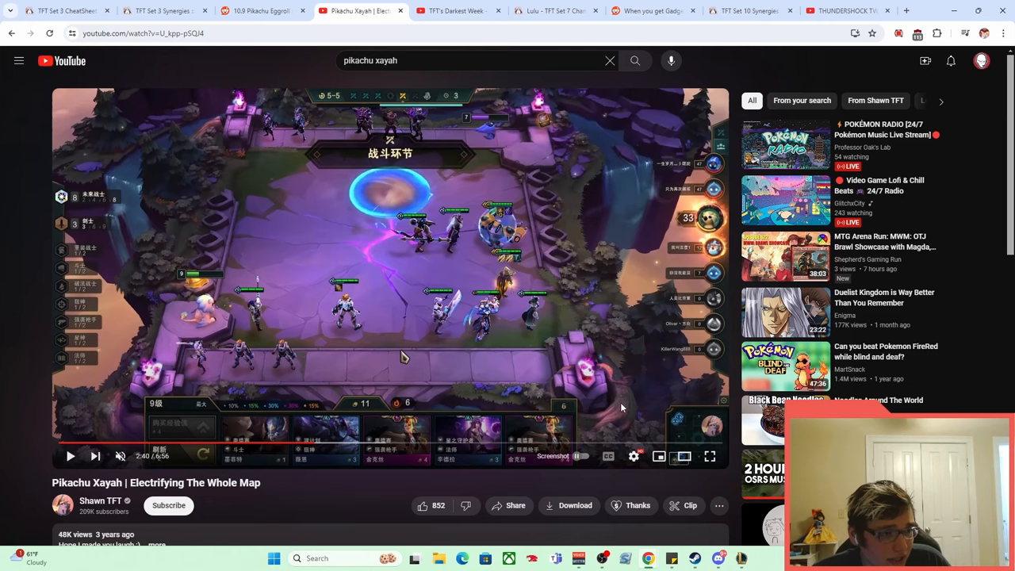
- Play the Pikachu Xayah video into late-game combat, then return to the Set 3 cheatsheet
{"action": "left_click", "coordinate": [733, 457]}
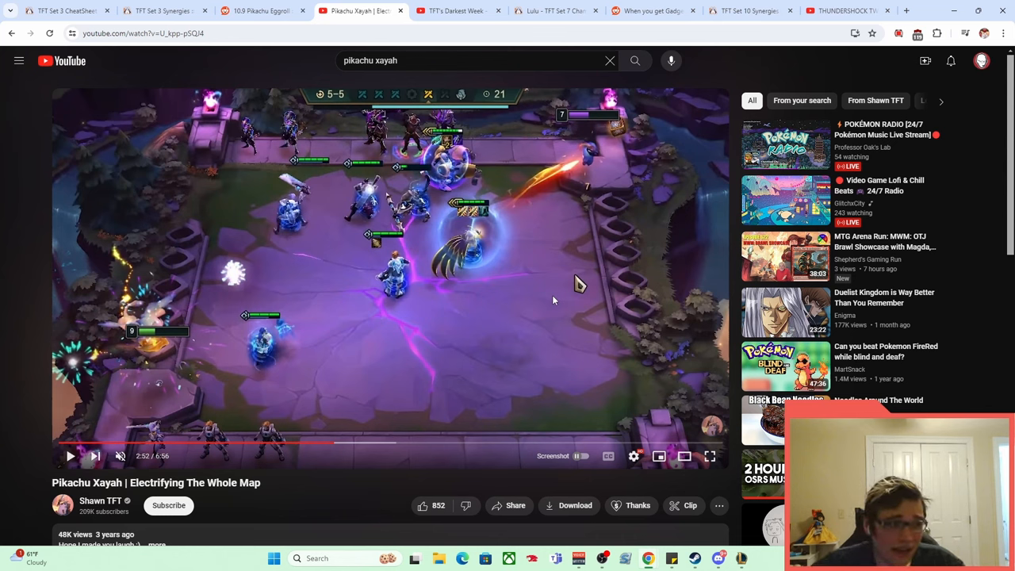
{"action": "mouse_move", "coordinate": [558, 296]}
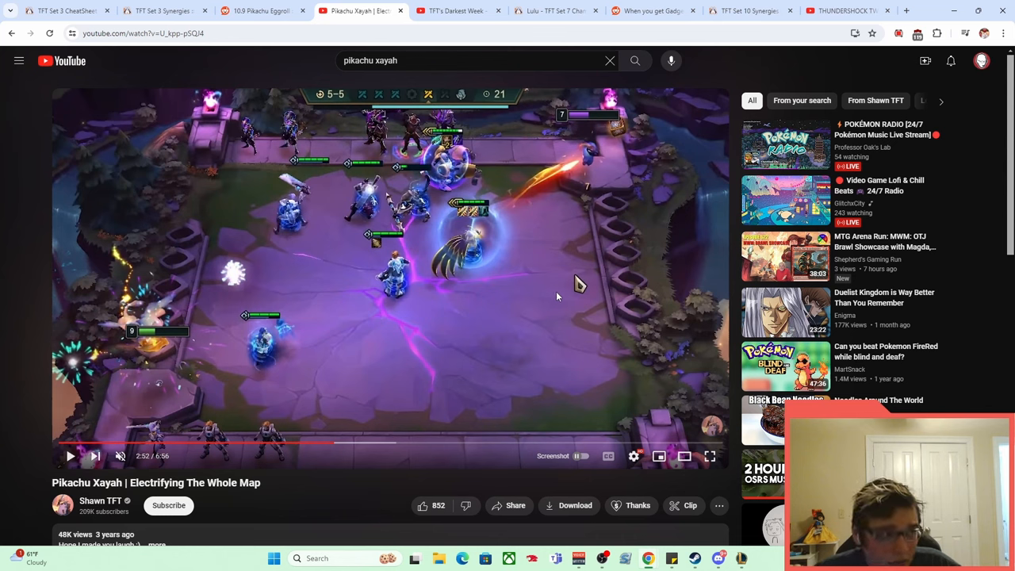
{"action": "mouse_move", "coordinate": [481, 234]}
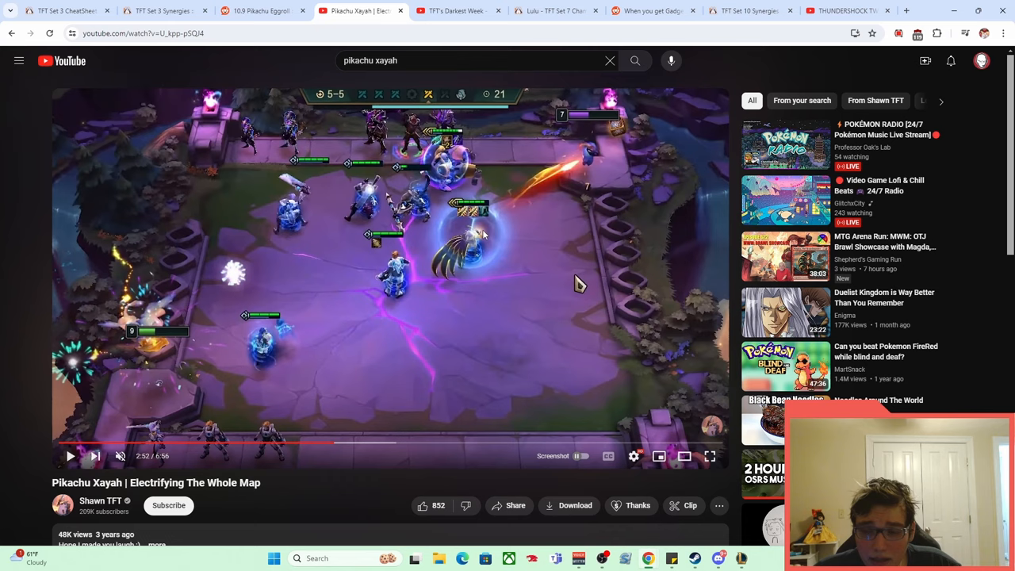
{"action": "left_click", "coordinate": [66, 12]}
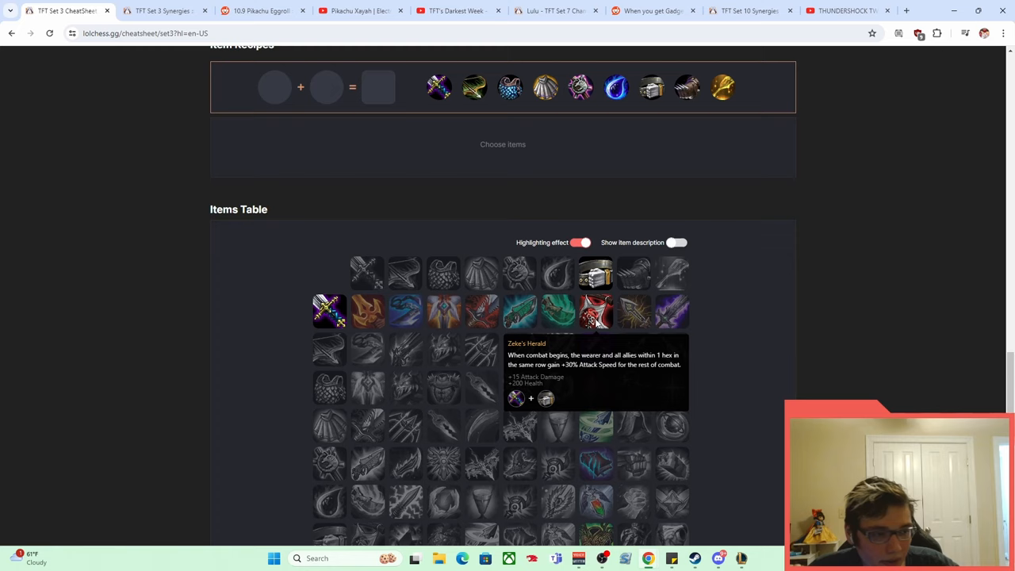
- Scroll through the cheatsheet Items Table, then switch to the 'TFT's Darkest Week' video
{"action": "scroll", "scroll_direction": "down", "scroll_amount": 3}
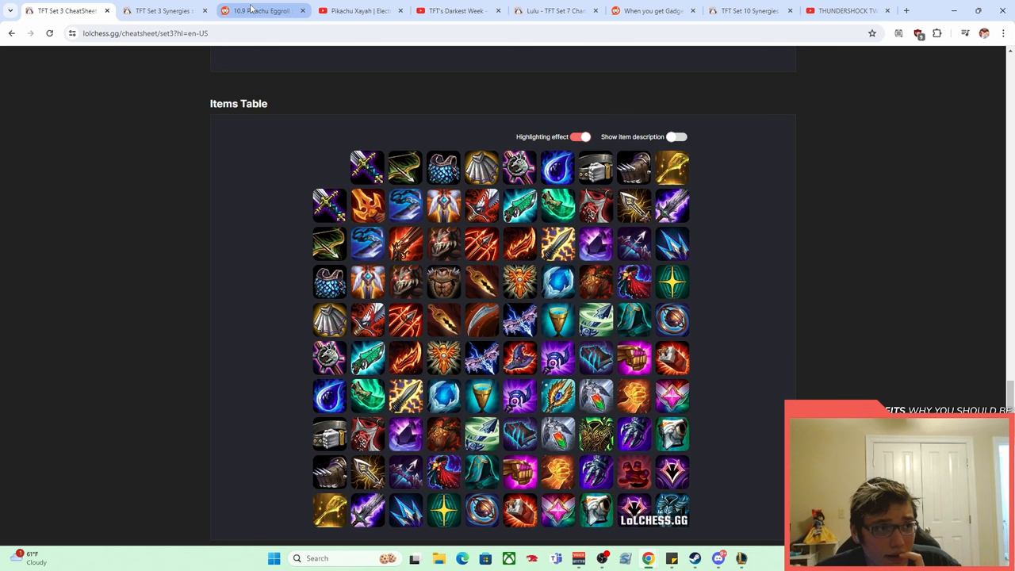
{"action": "mouse_move", "coordinate": [458, 11]}
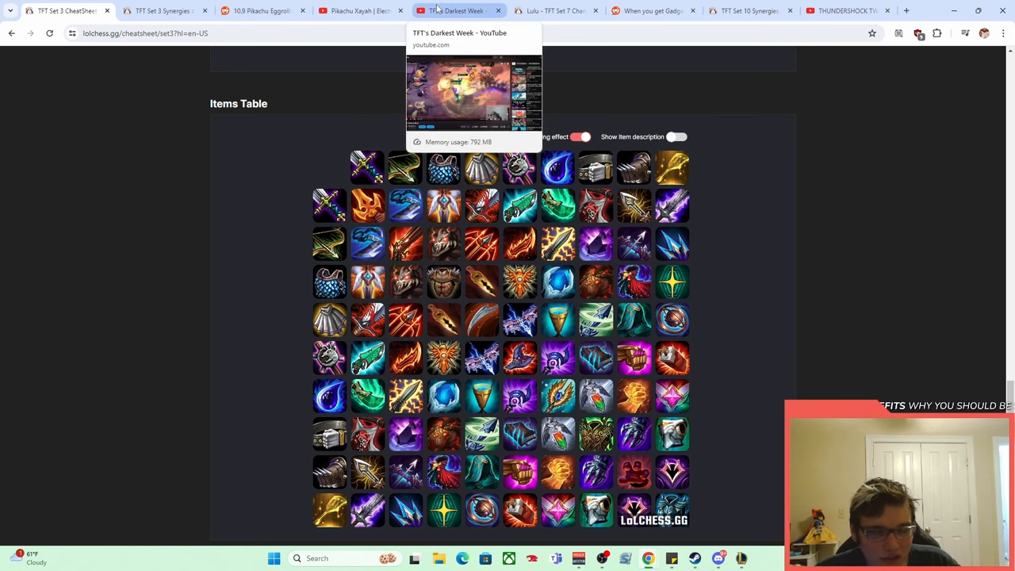
{"action": "mouse_move", "coordinate": [397, 137]}
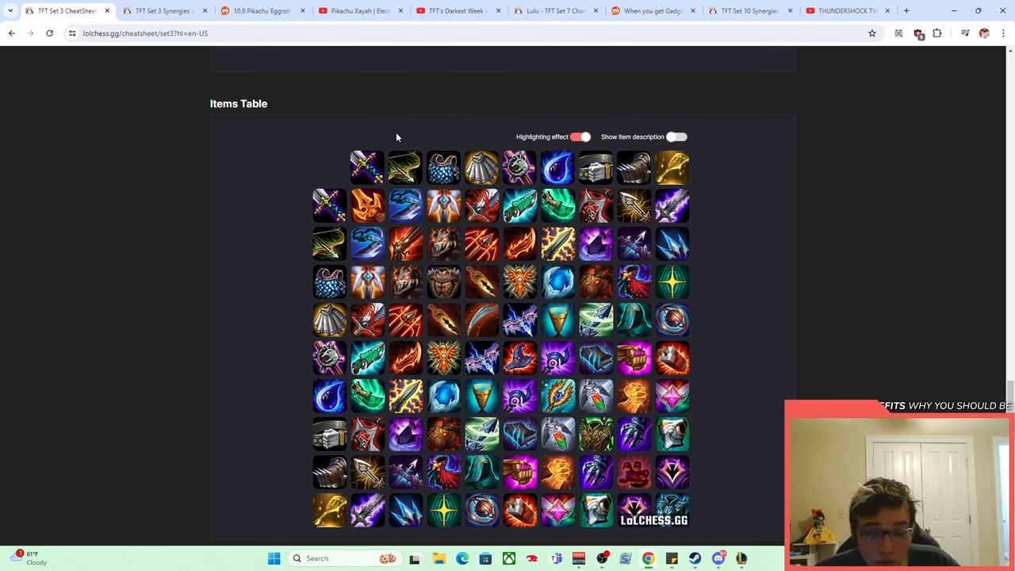
{"action": "left_click", "coordinate": [457, 12]}
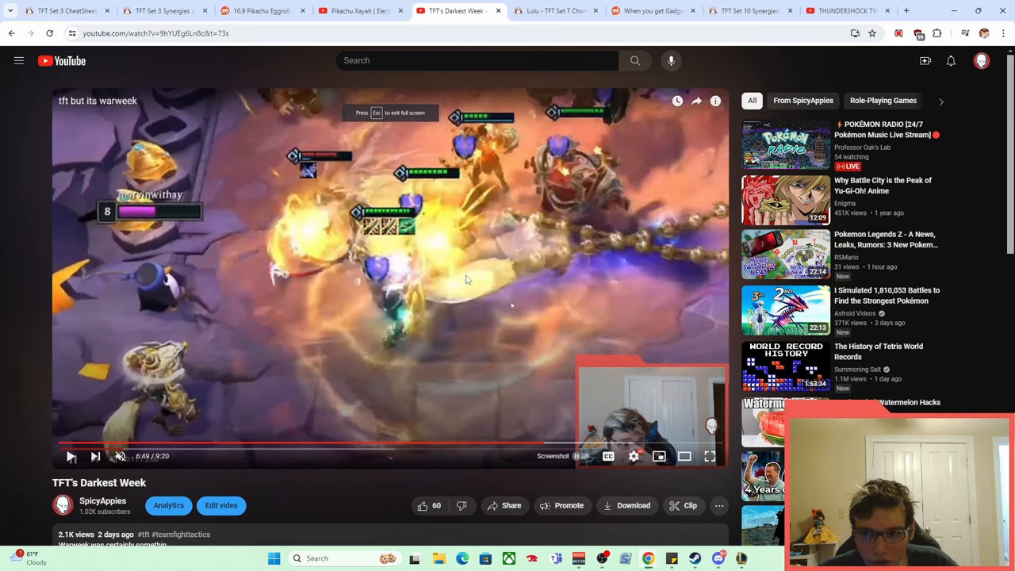
- Watch TFT's Darkest Week from 6:49 in full screen, exit, and go to the Lulu guide
{"action": "left_click", "coordinate": [707, 457]}
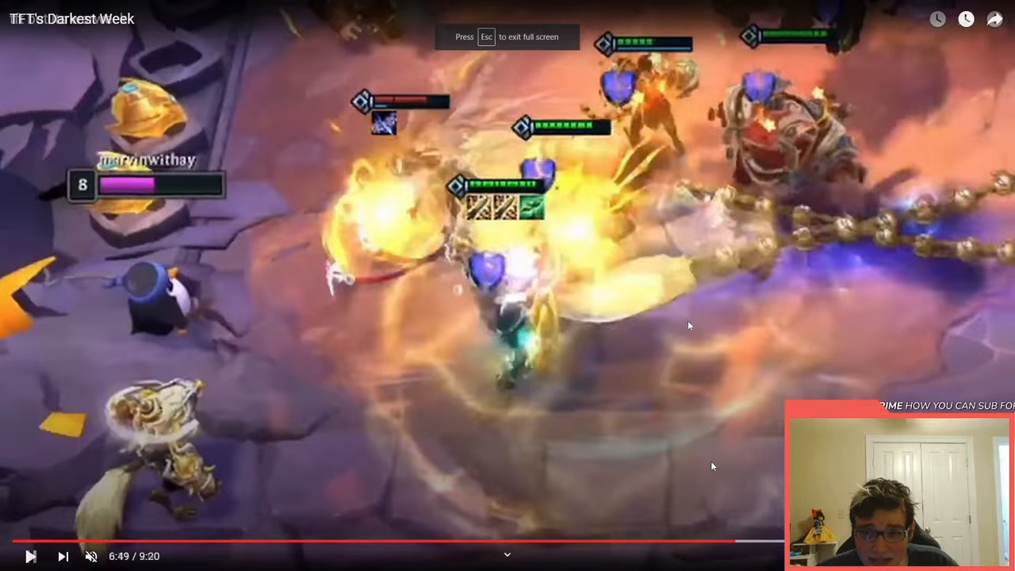
{"action": "left_click", "coordinate": [35, 554]}
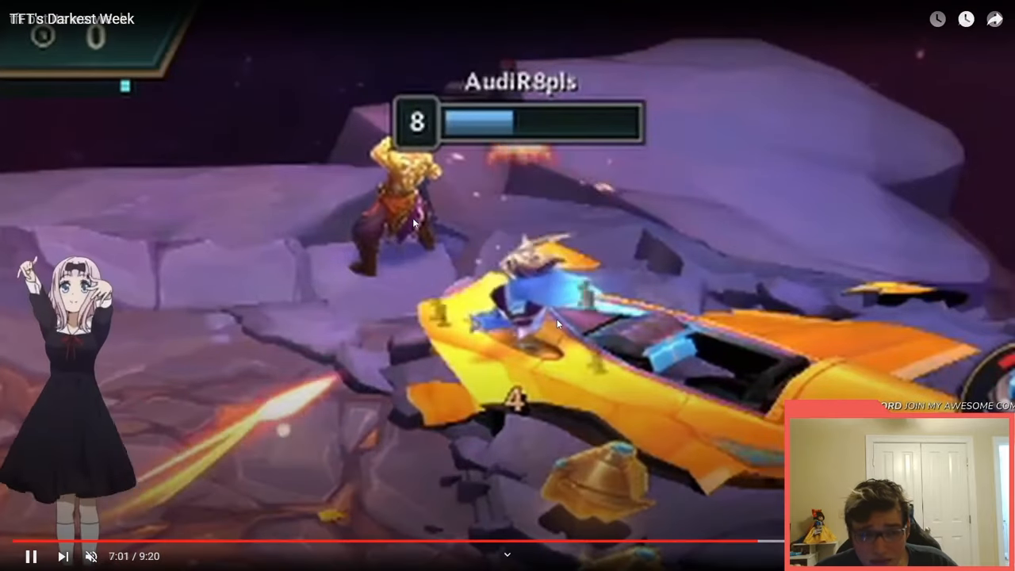
{"action": "key", "text": "Escape"}
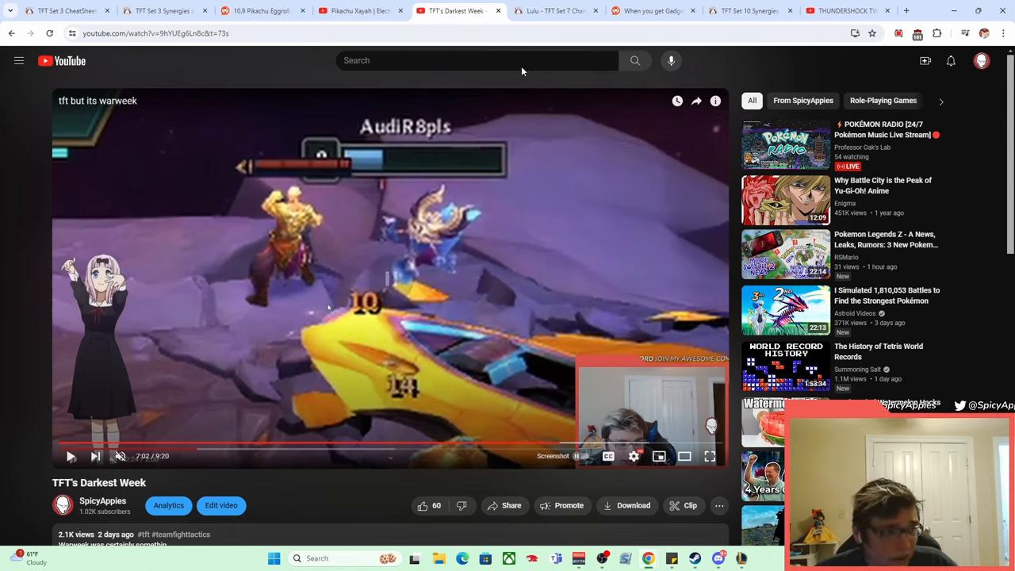
{"action": "mouse_move", "coordinate": [551, 13]}
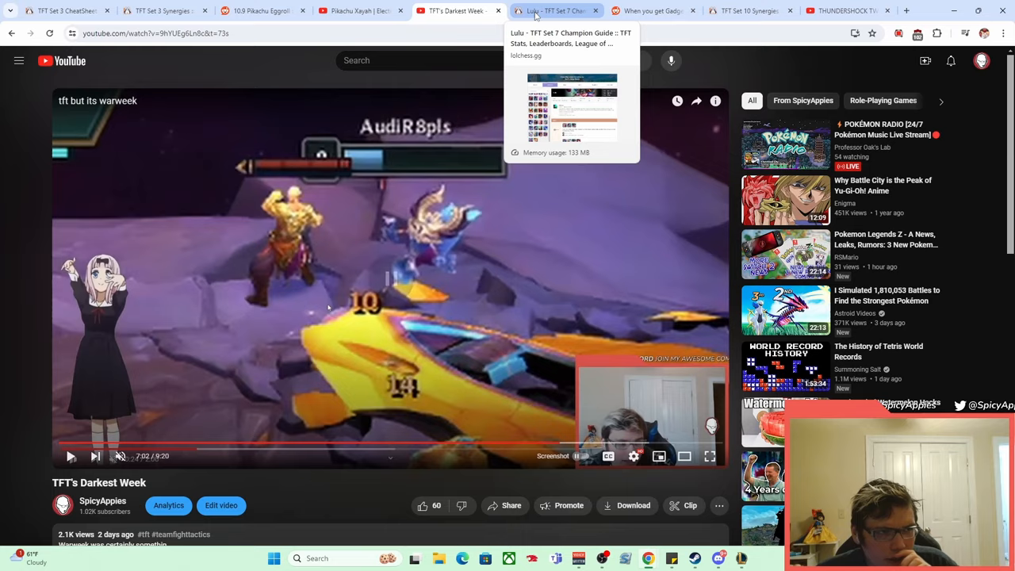
{"action": "left_click", "coordinate": [555, 9]}
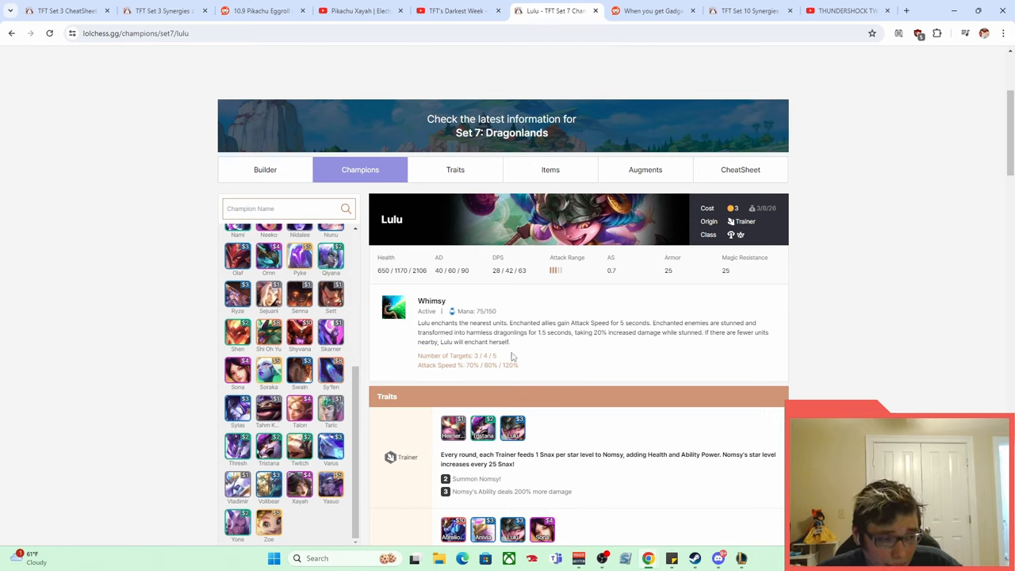
- Highlight the attack speed bonus values in Lulu's Whimsy ability description
{"action": "double_click", "coordinate": [473, 364]}
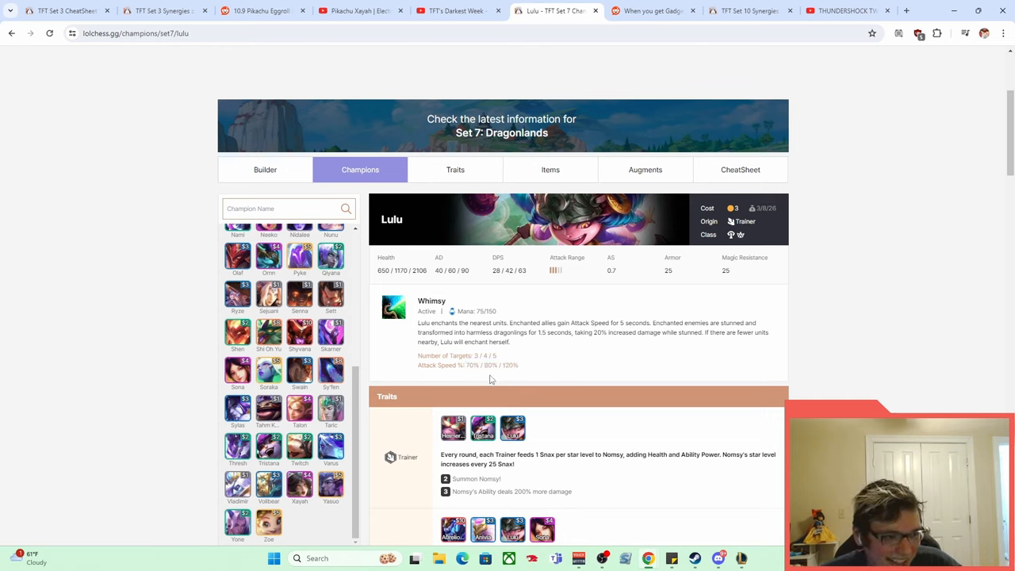
{"action": "mouse_move", "coordinate": [503, 376]}
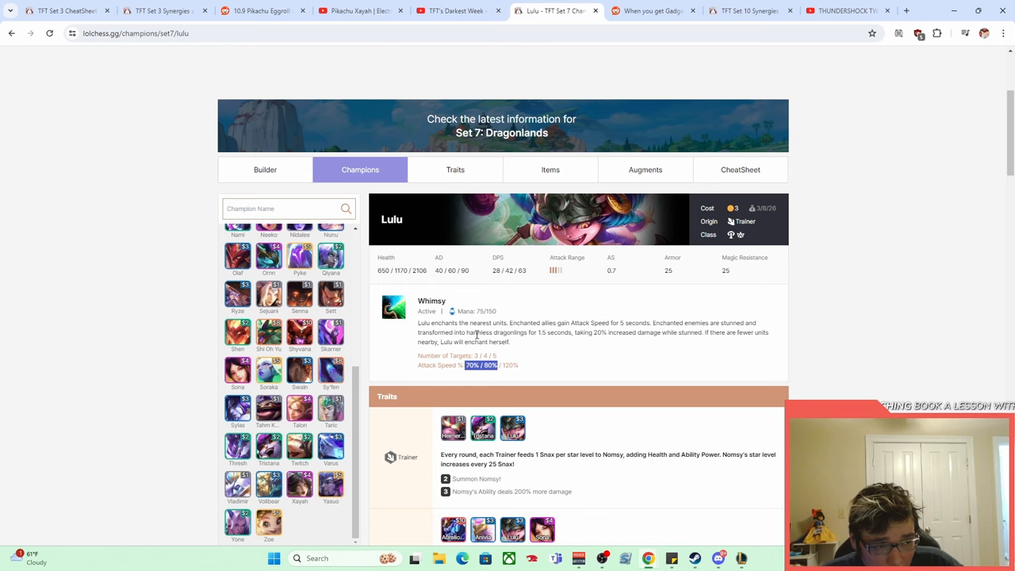
{"action": "mouse_move", "coordinate": [650, 11]}
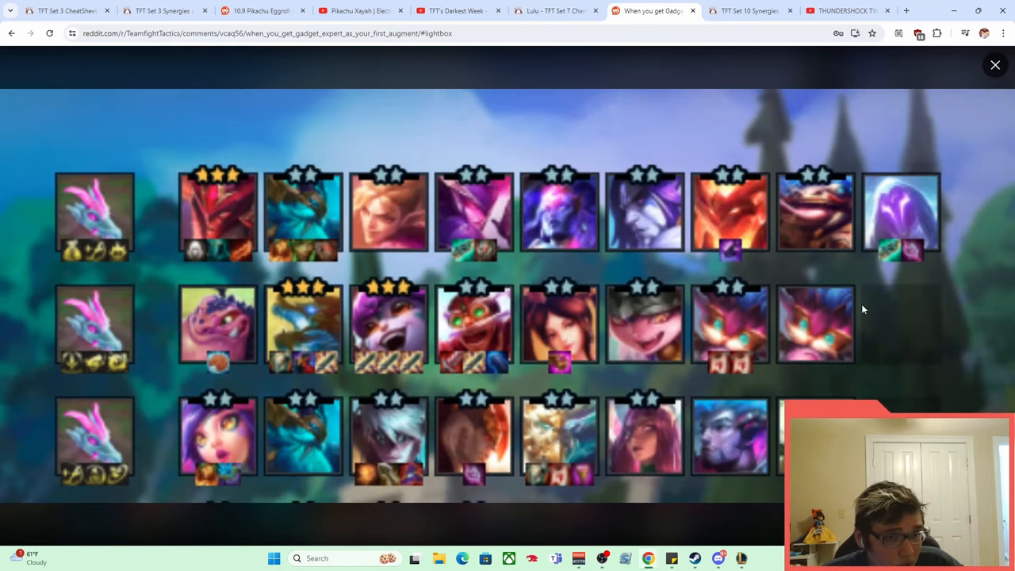
{"action": "mouse_move", "coordinate": [995, 65]}
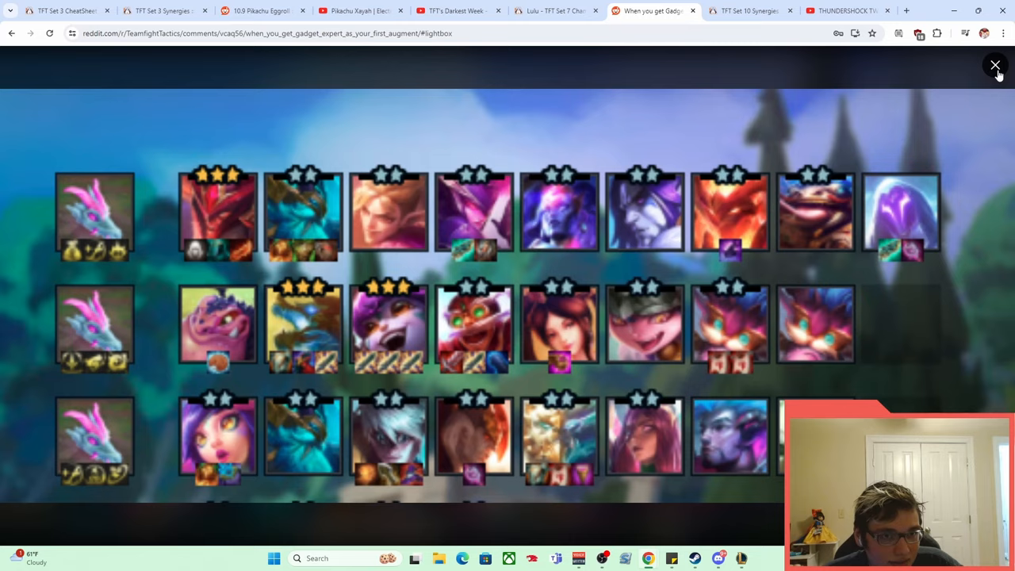
- Close the enlarged Gadget Expert team image and move to the Set 7 augments guide
{"action": "left_click", "coordinate": [996, 64]}
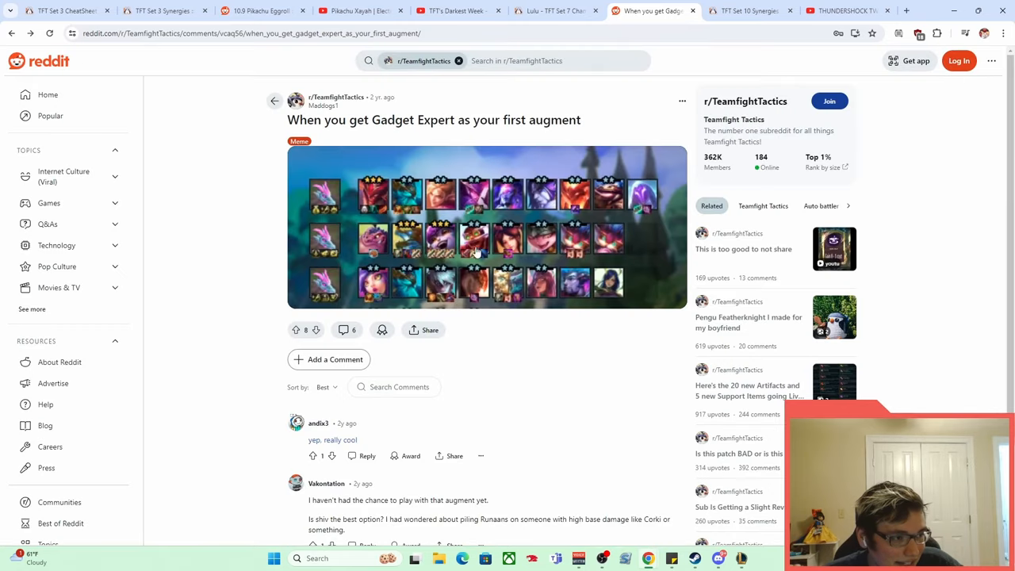
{"action": "mouse_move", "coordinate": [558, 251]}
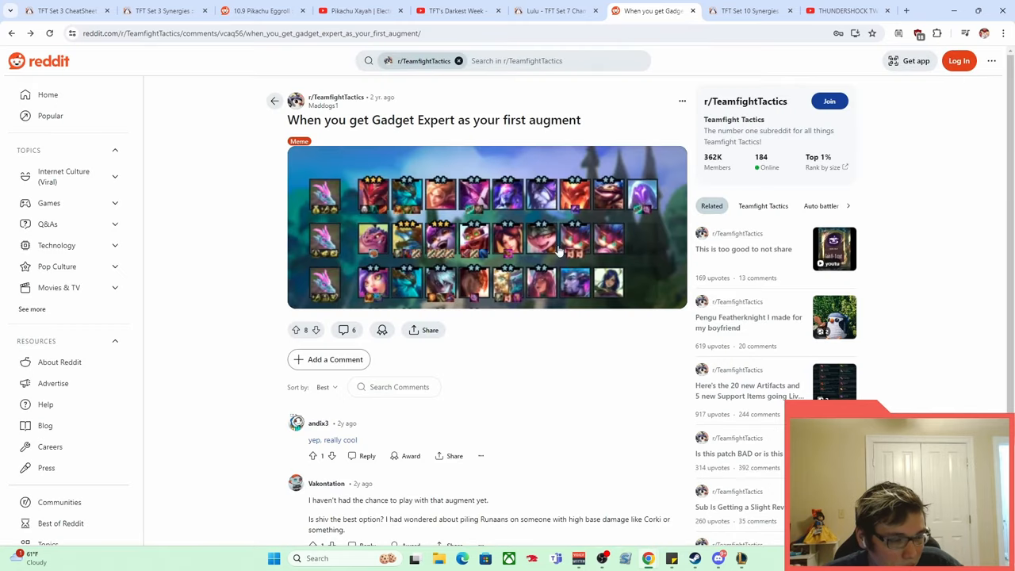
{"action": "mouse_move", "coordinate": [441, 255]}
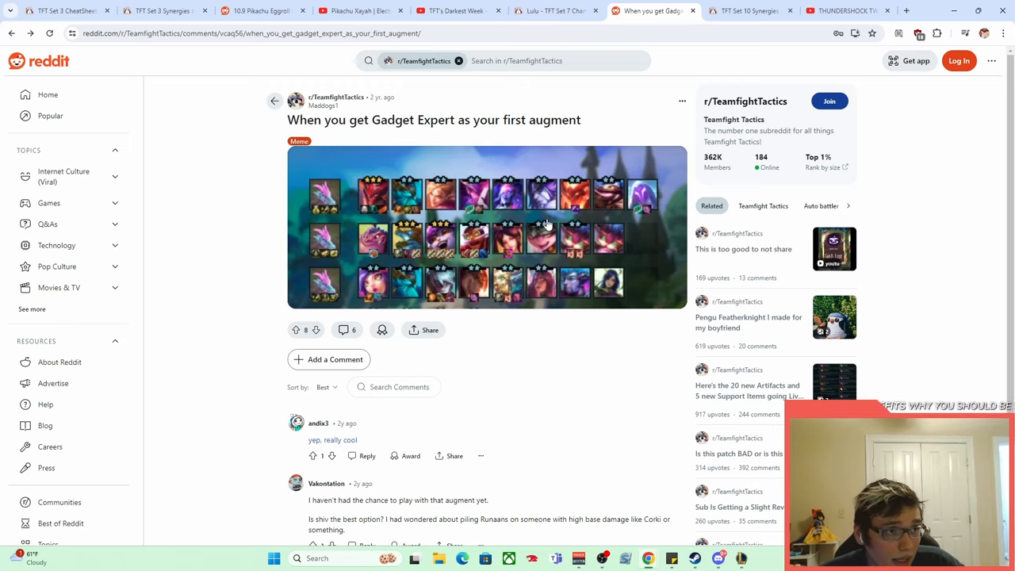
{"action": "left_click", "coordinate": [554, 10]}
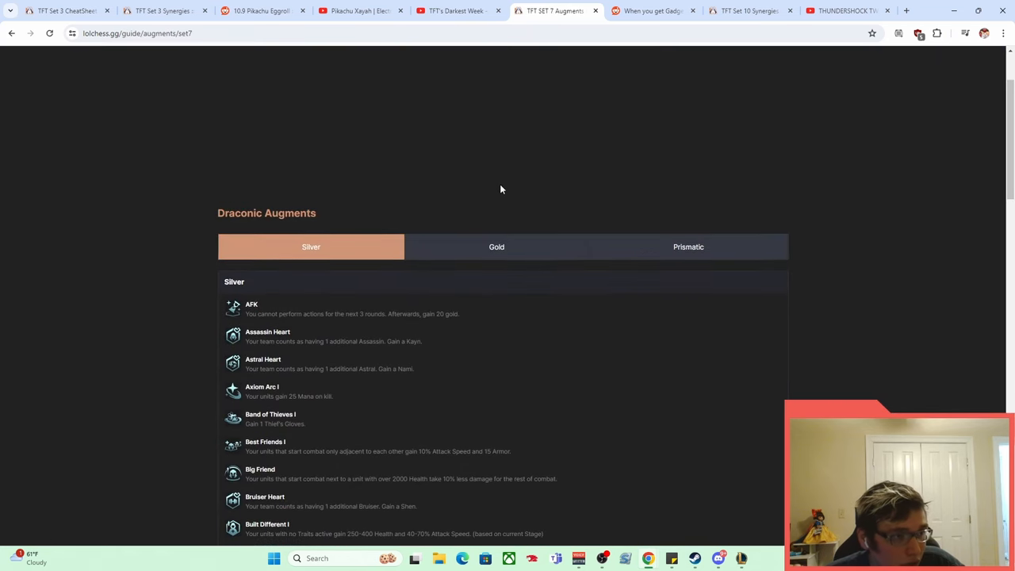
- Filter to Gold tier augments and read Gadget Expert's 33% true damage description
{"action": "left_click", "coordinate": [494, 247]}
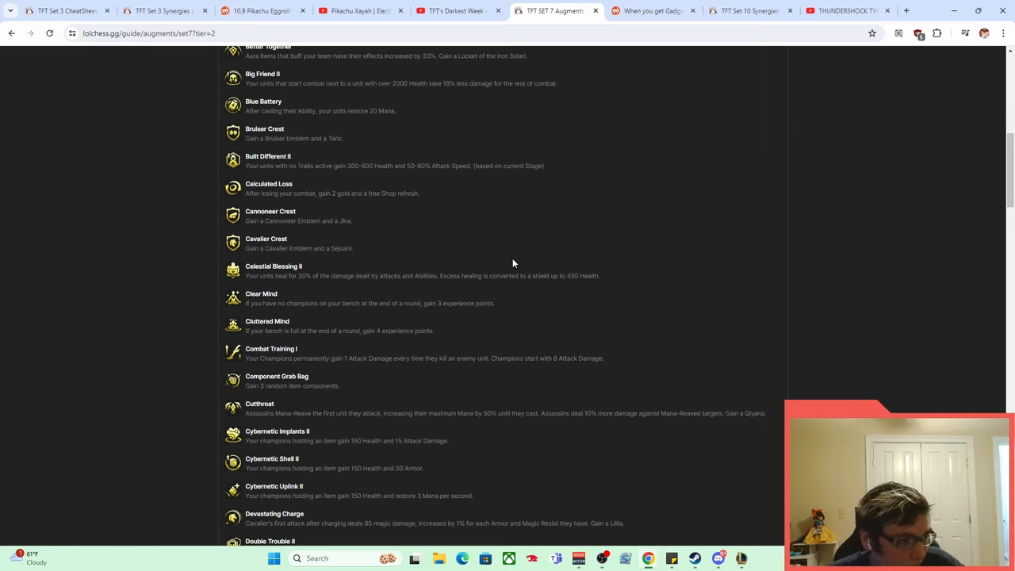
{"action": "scroll", "scroll_direction": "down", "scroll_amount": 3}
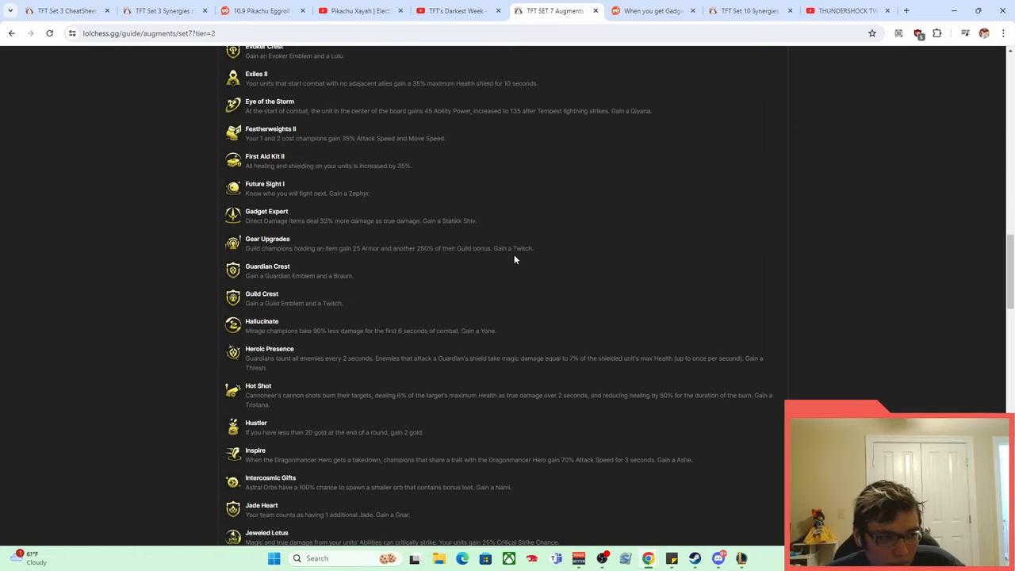
{"action": "mouse_move", "coordinate": [272, 222]}
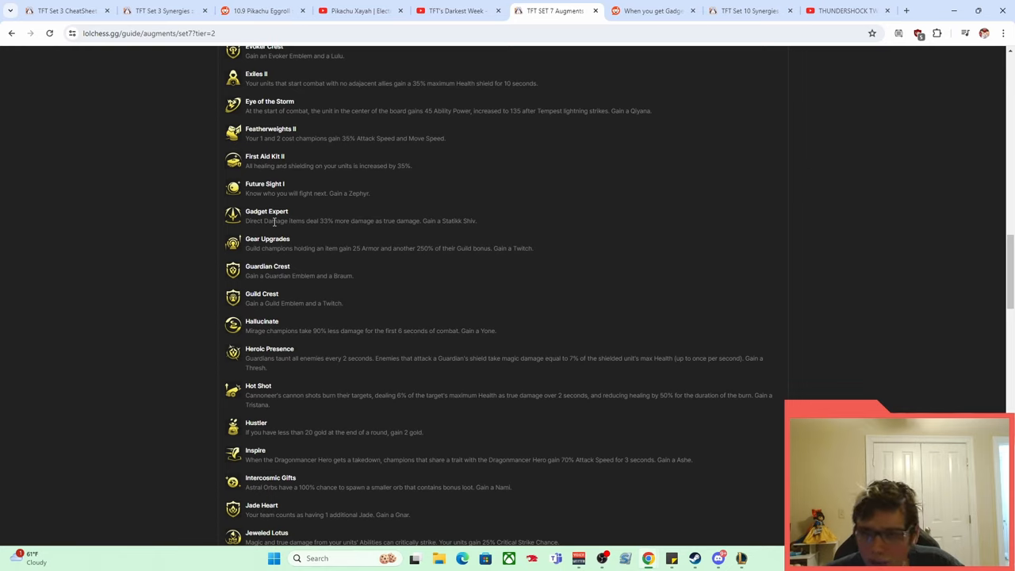
{"action": "mouse_move", "coordinate": [283, 215]}
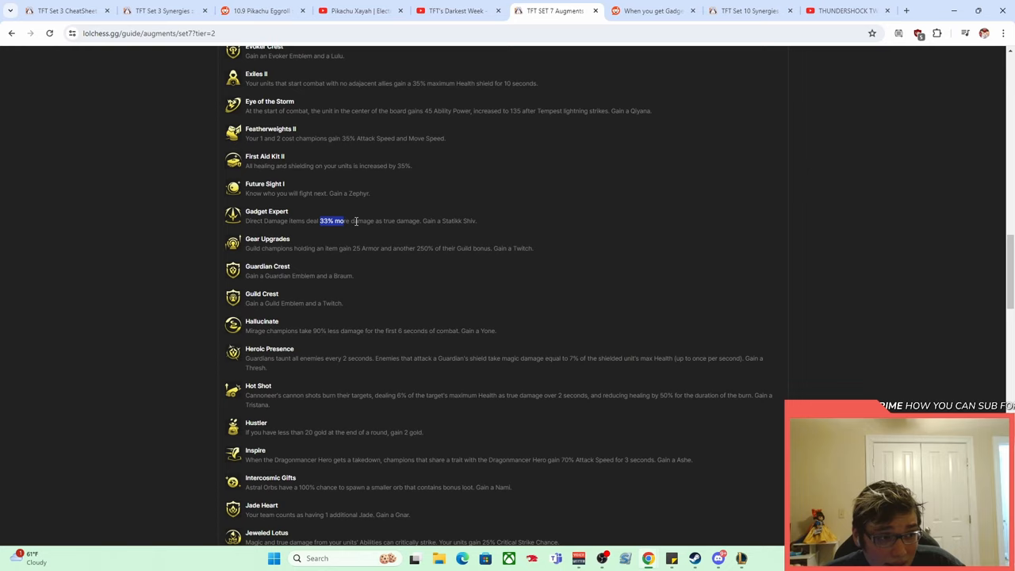
{"action": "left_click", "coordinate": [404, 221]}
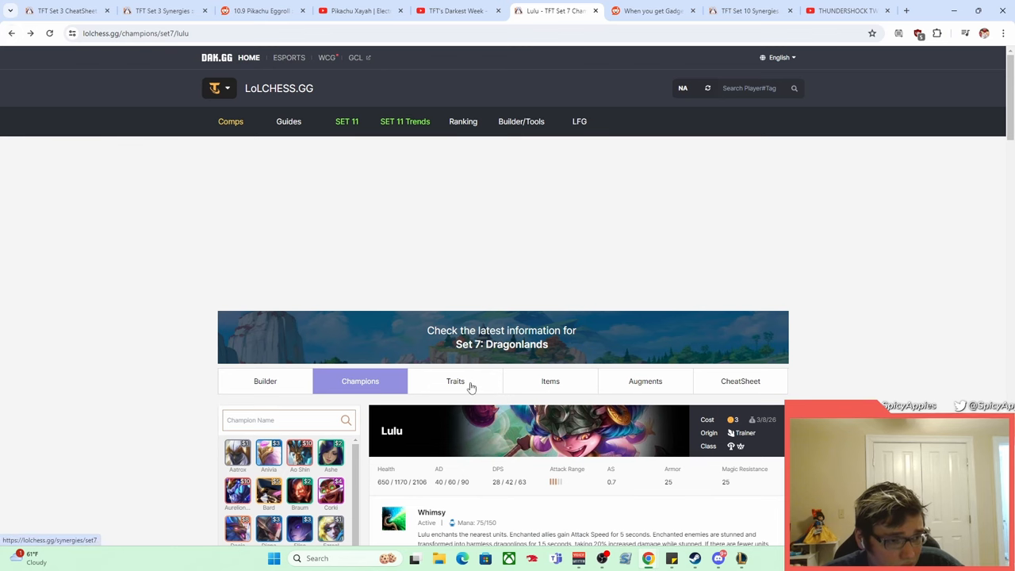
- Read the Dragonmancer and Guild trait tooltips, then bring up the Set 10 Remix Rumble traits
{"action": "left_click", "coordinate": [455, 380]}
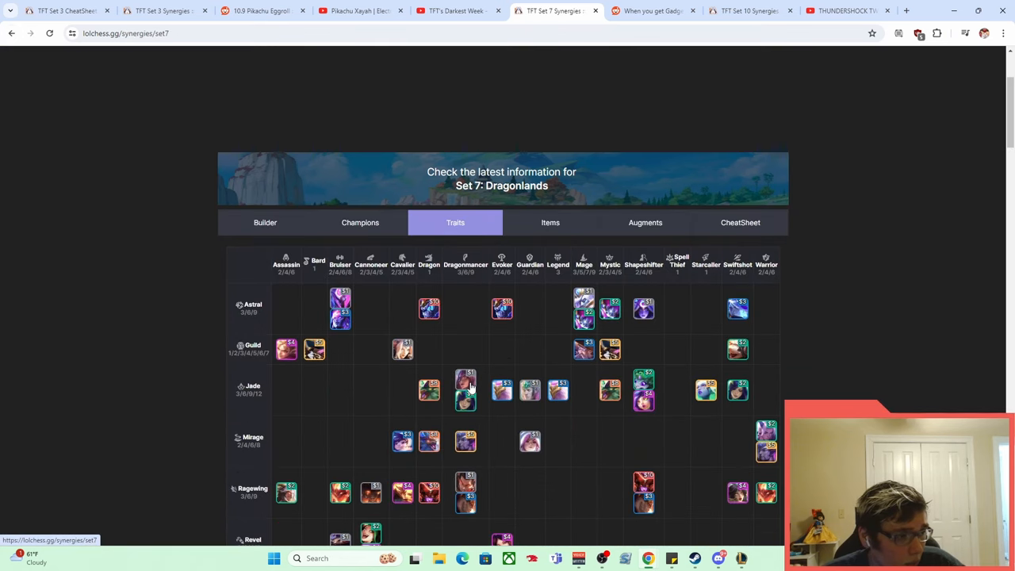
{"action": "scroll", "scroll_direction": "down", "scroll_amount": 3}
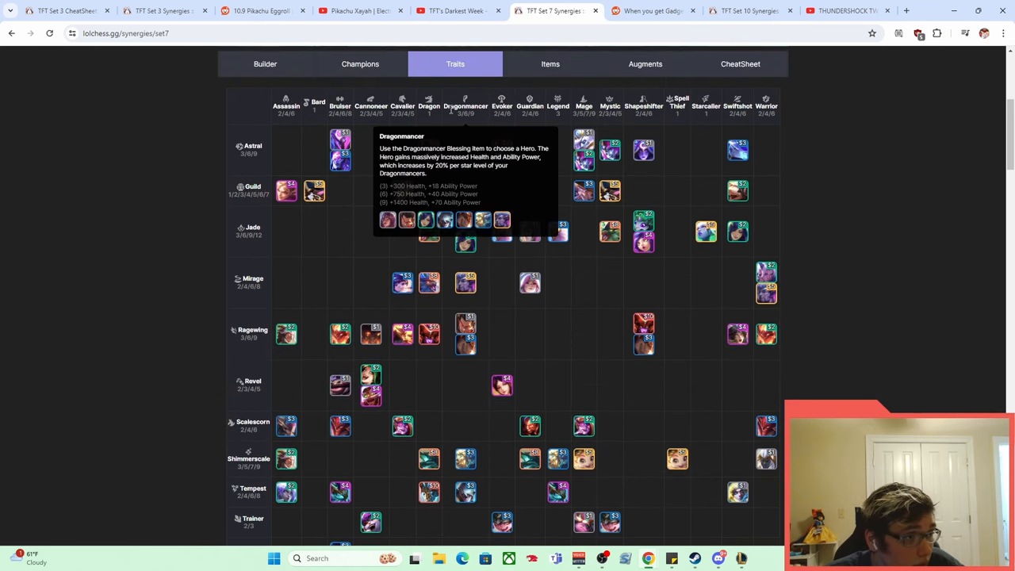
{"action": "mouse_move", "coordinate": [253, 200]}
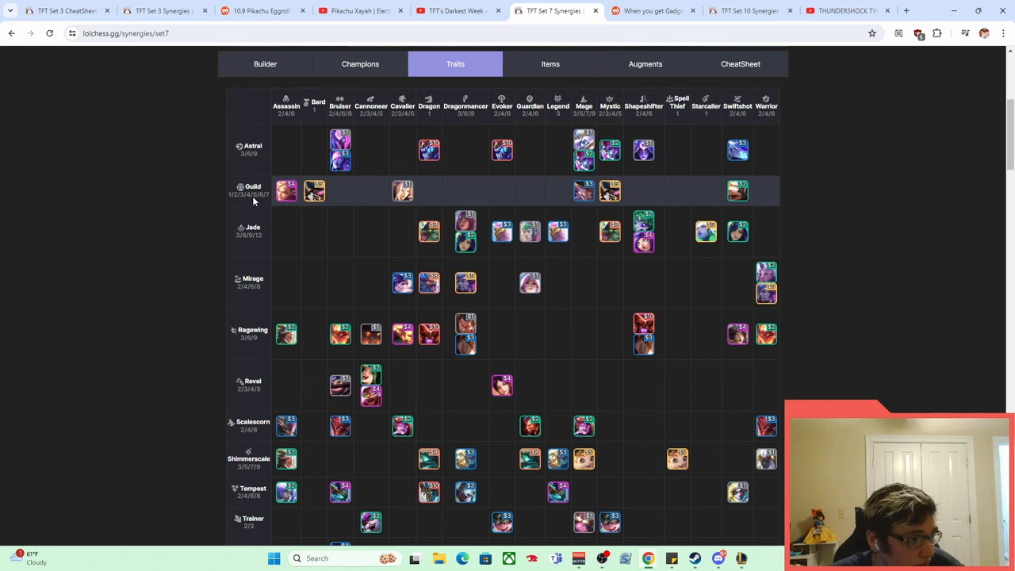
{"action": "mouse_move", "coordinate": [252, 191]}
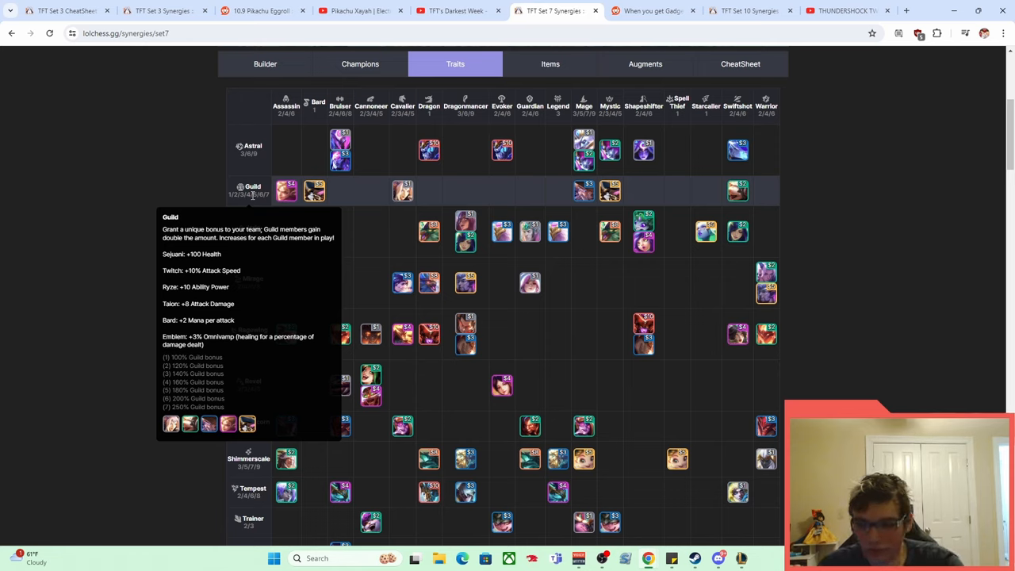
{"action": "mouse_move", "coordinate": [413, 244]}
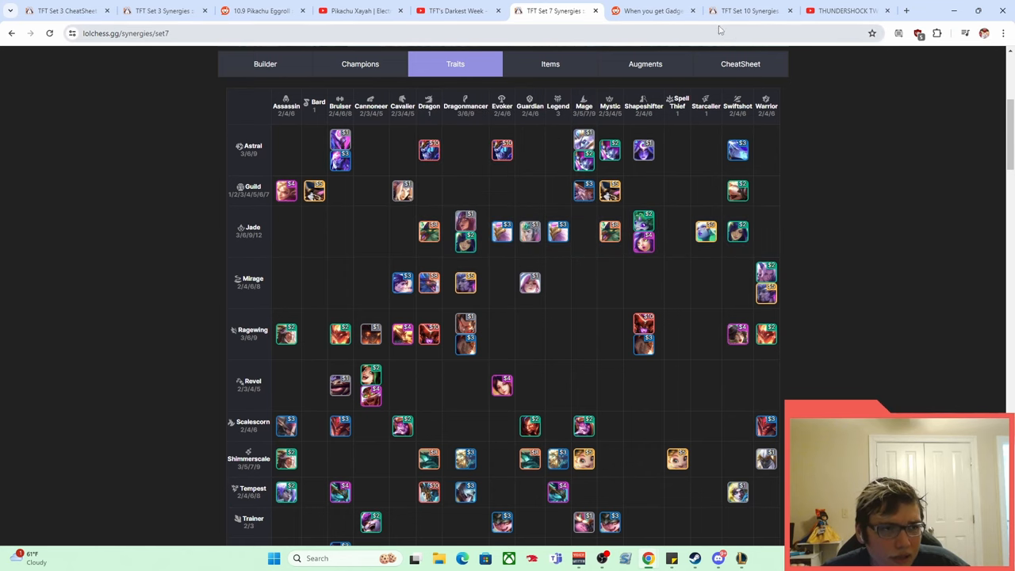
{"action": "left_click", "coordinate": [745, 11]}
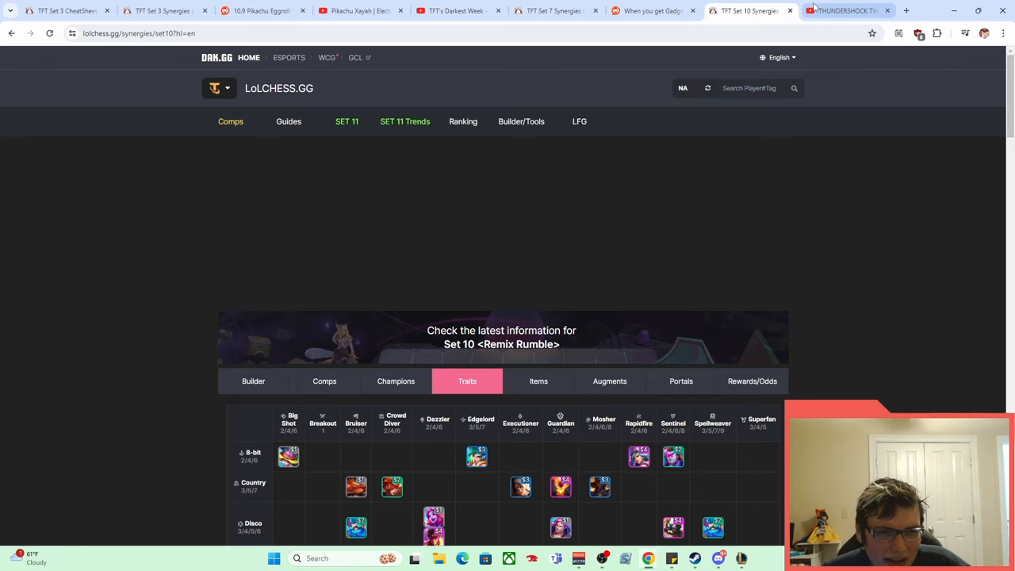
{"action": "mouse_move", "coordinate": [844, 11]}
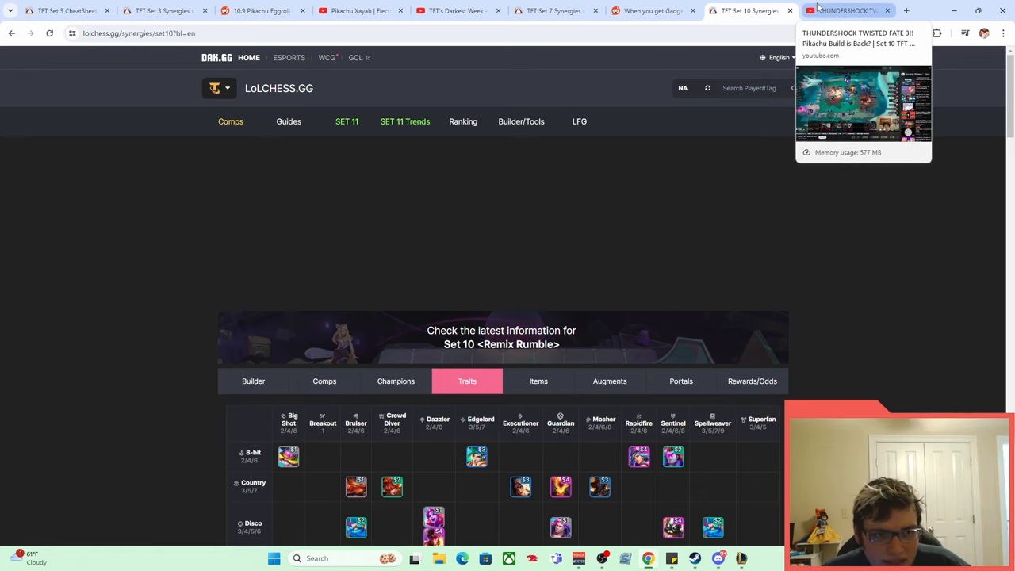
- Glance at the Thundershock Pikachu video, then return to the Set 10 Synergies chart
{"action": "left_click", "coordinate": [849, 10]}
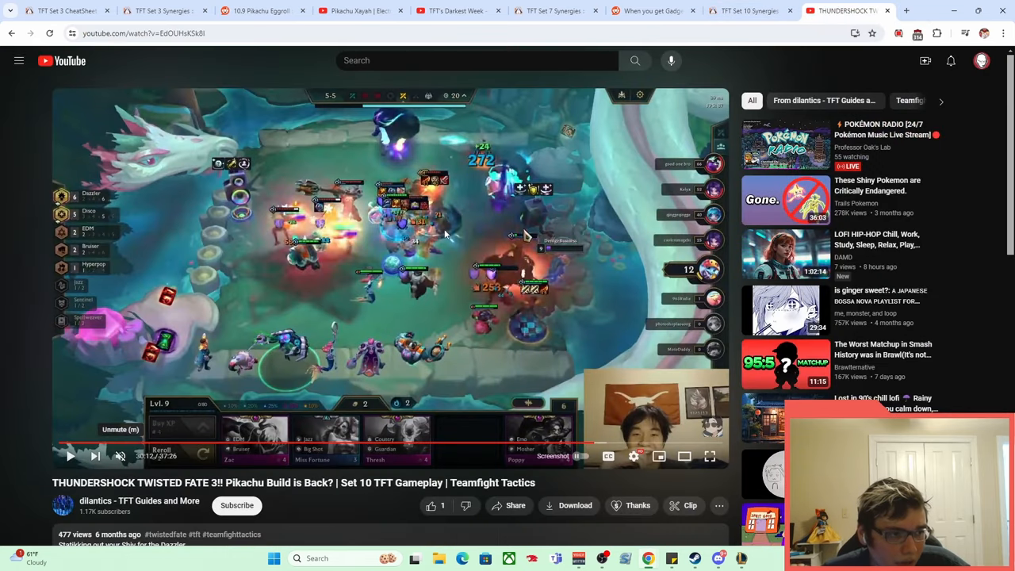
{"action": "left_click", "coordinate": [742, 12]}
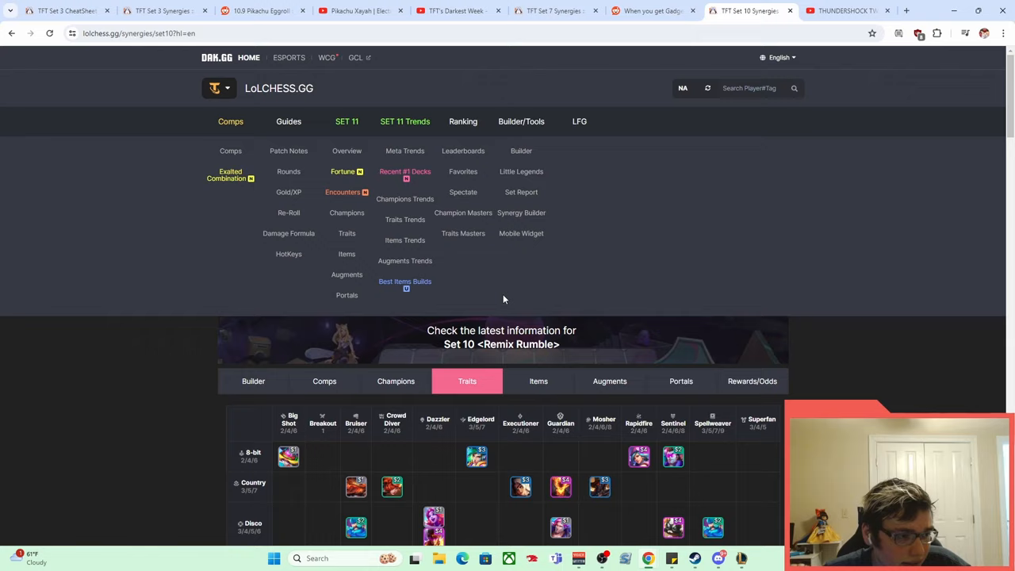
- Scroll the Set 10 Remix Rumble traits table down to the origins and back up slightly
{"action": "scroll", "scroll_direction": "down", "scroll_amount": 3}
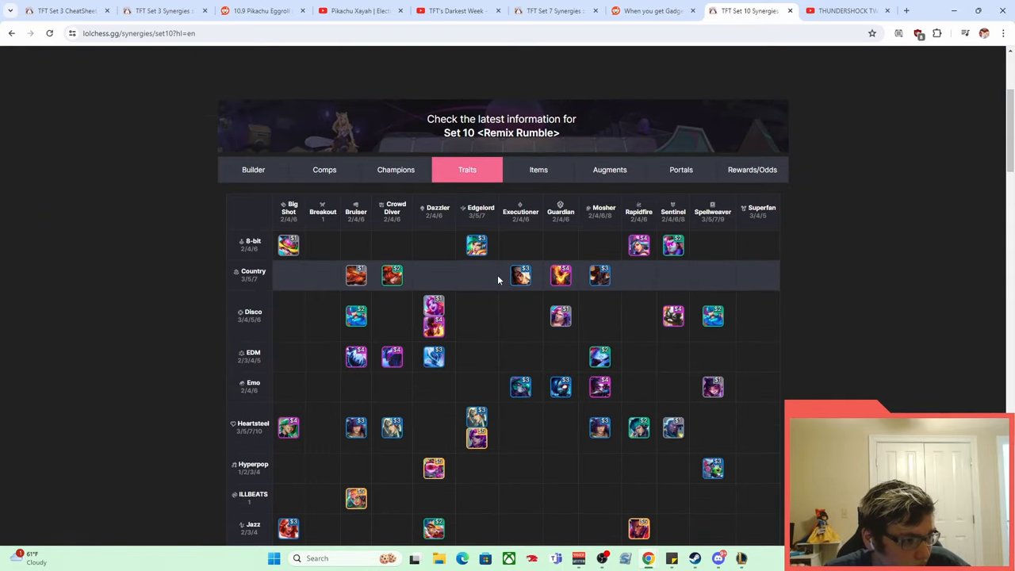
{"action": "scroll", "scroll_direction": "down", "scroll_amount": 3}
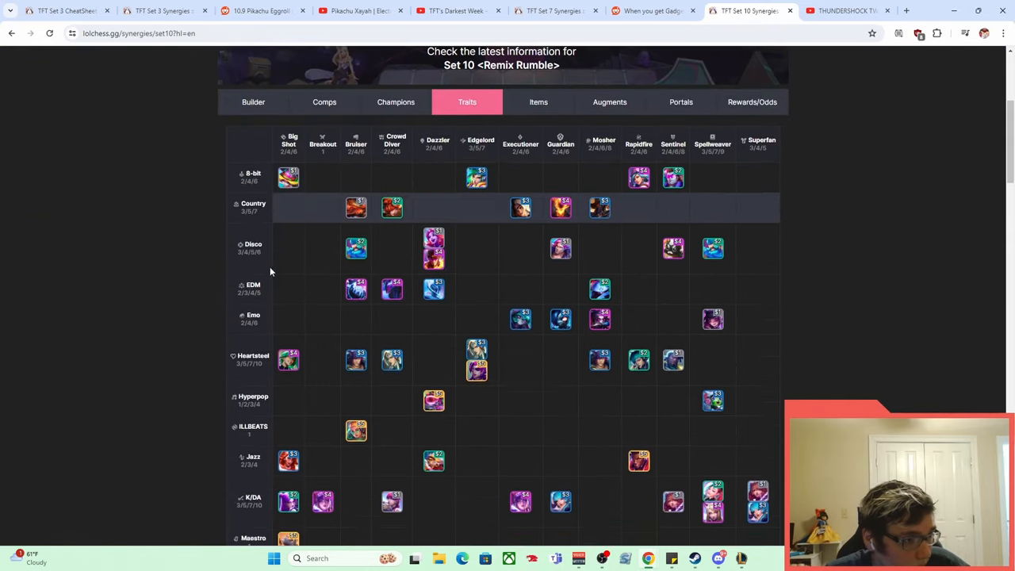
{"action": "scroll", "scroll_direction": "down", "scroll_amount": 3}
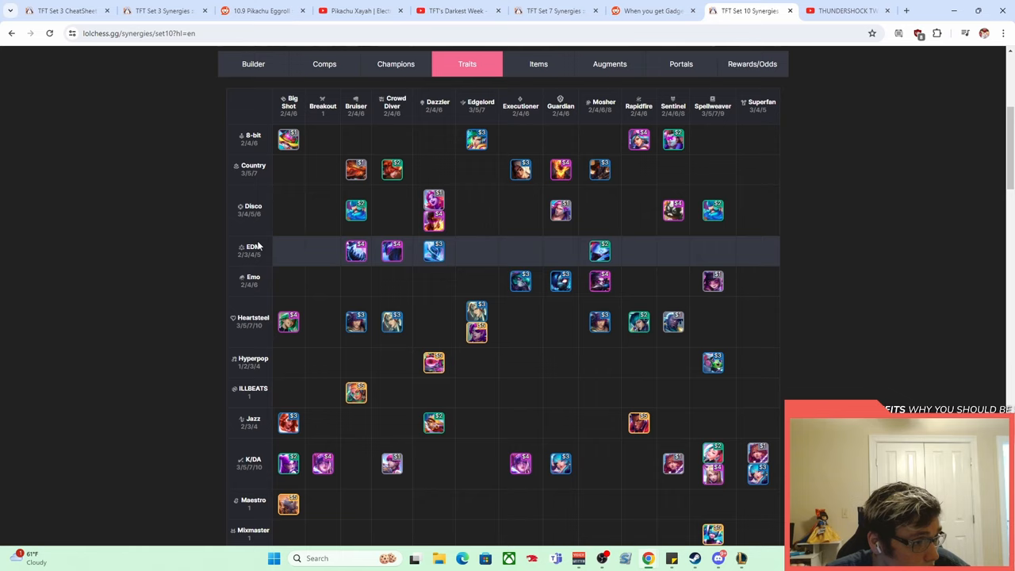
{"action": "scroll", "scroll_direction": "down", "scroll_amount": 3}
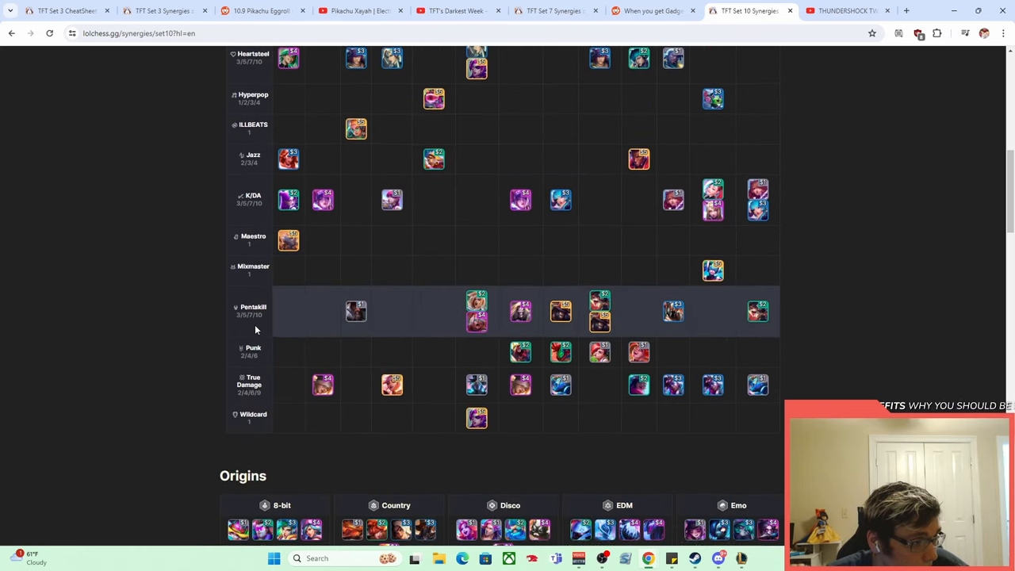
{"action": "scroll", "scroll_direction": "up", "scroll_amount": 3}
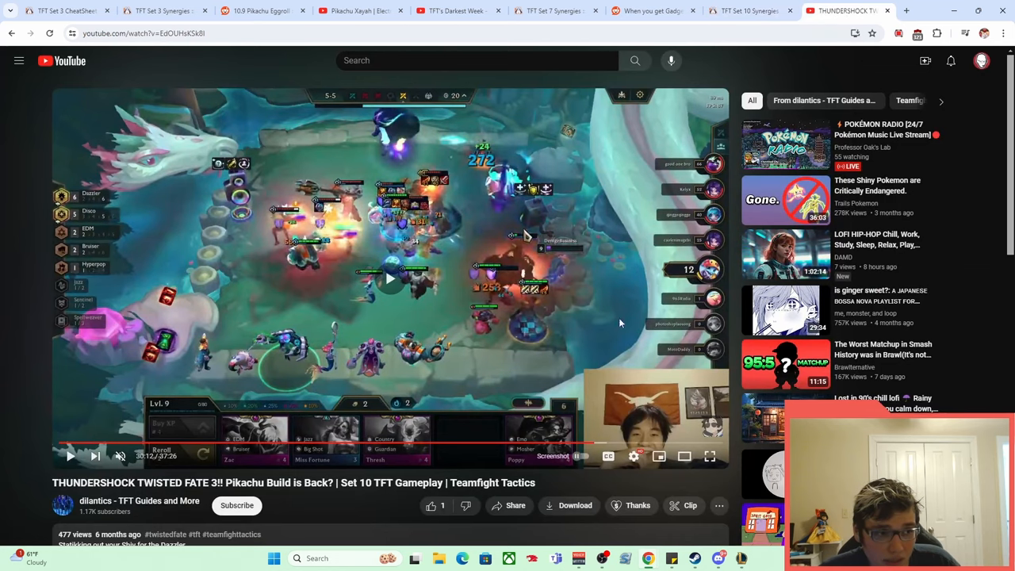
- Play more Thundershock Twisted Fate combat, then switch to the Reddit Gadget Expert post
{"action": "left_click", "coordinate": [710, 456]}
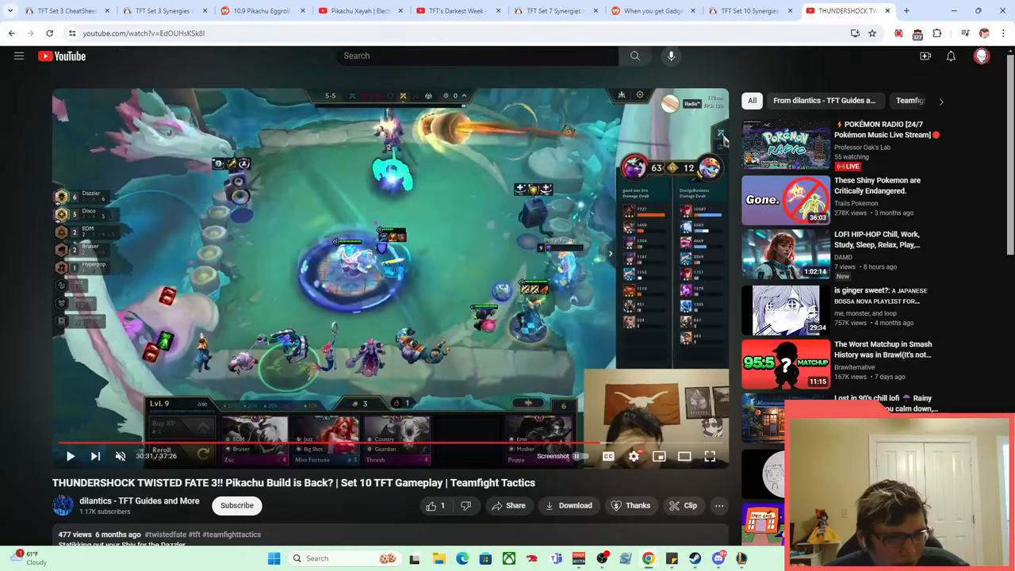
{"action": "left_click", "coordinate": [658, 10]}
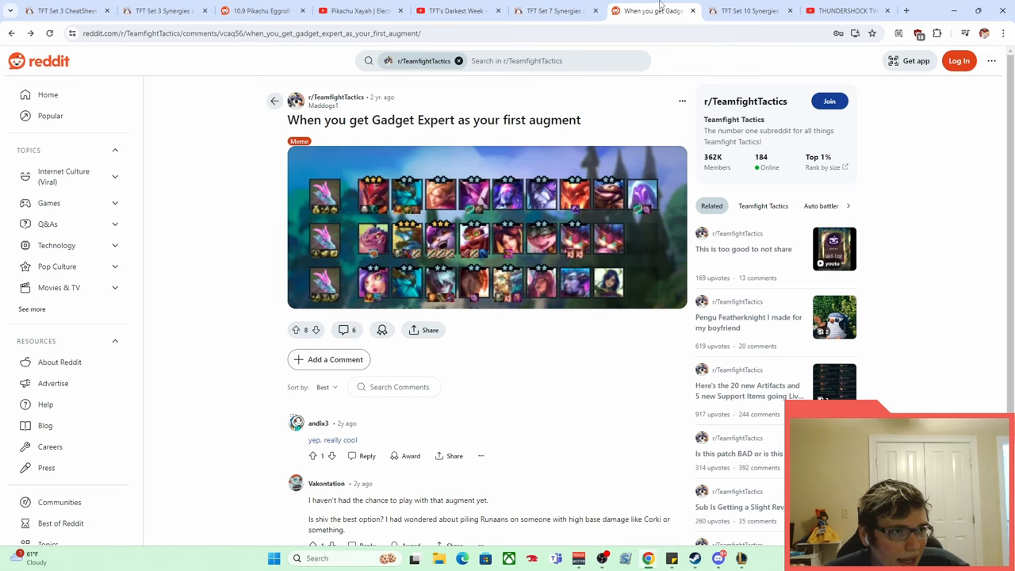
- Revisit the Set 7 cheatsheet Items Table, then reopen the Pikachu Xayah Electrifying video
{"action": "left_click", "coordinate": [66, 11]}
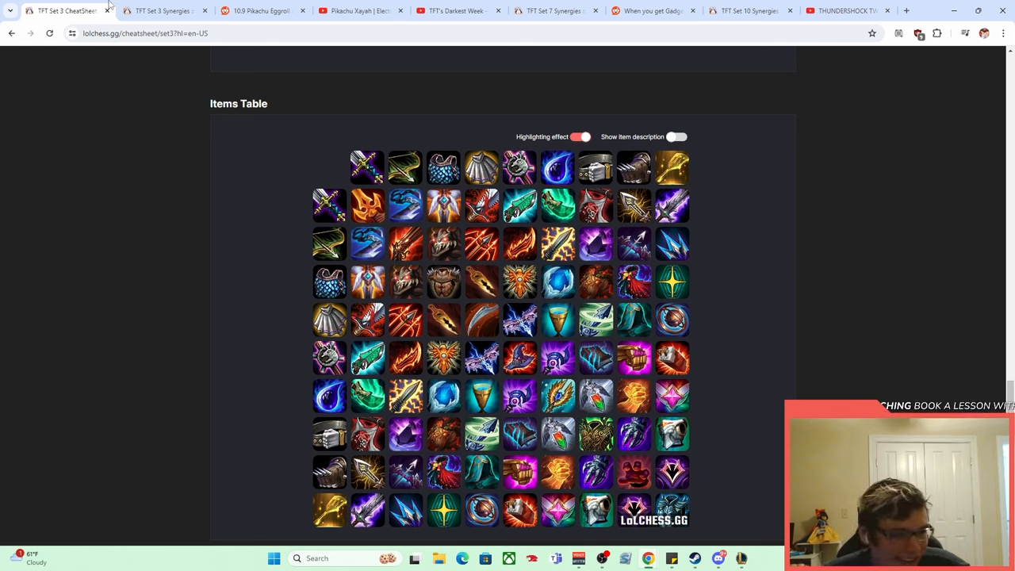
{"action": "mouse_move", "coordinate": [172, 49]}
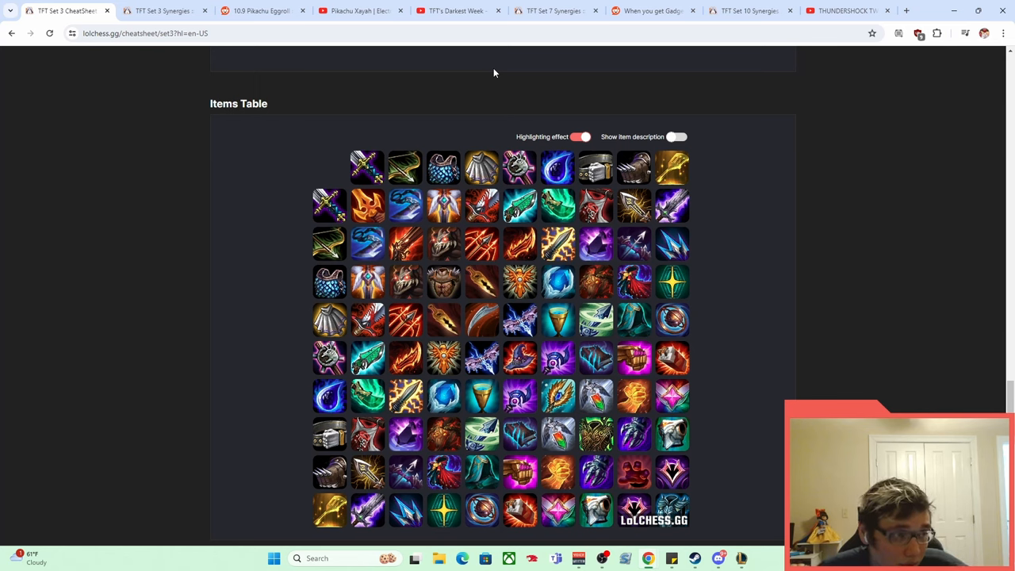
{"action": "left_click", "coordinate": [357, 9]}
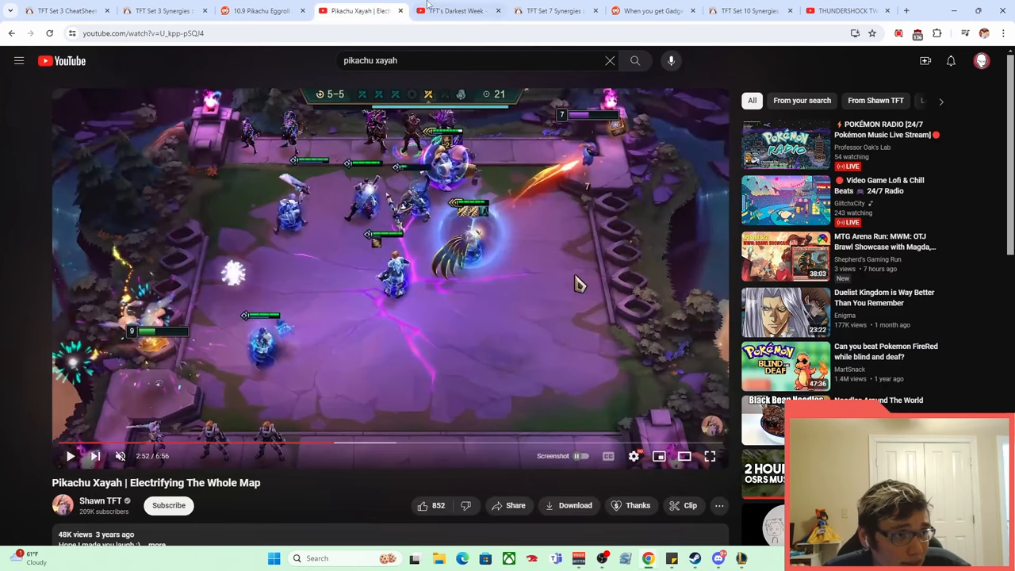
{"action": "mouse_move", "coordinate": [444, 10]}
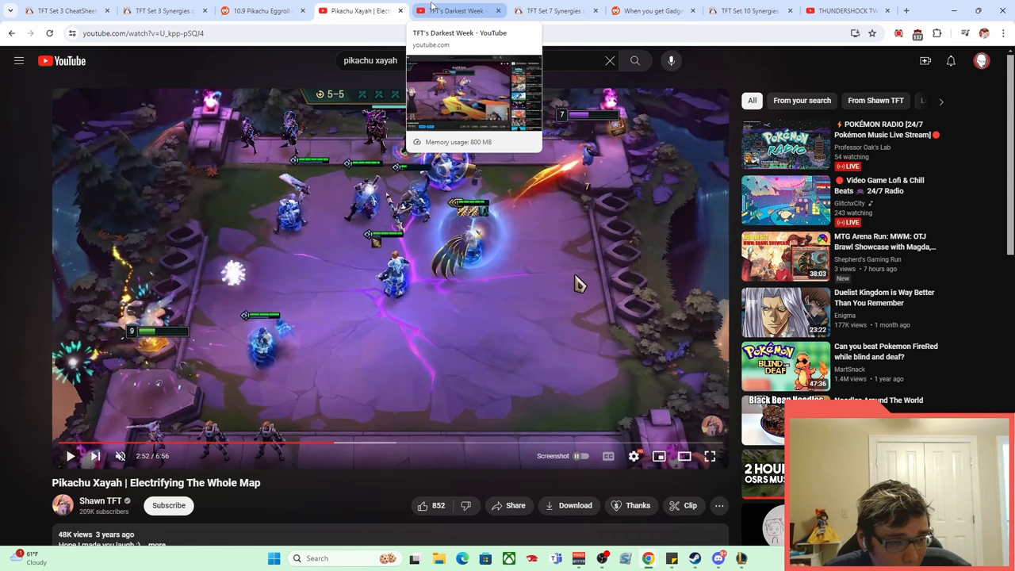